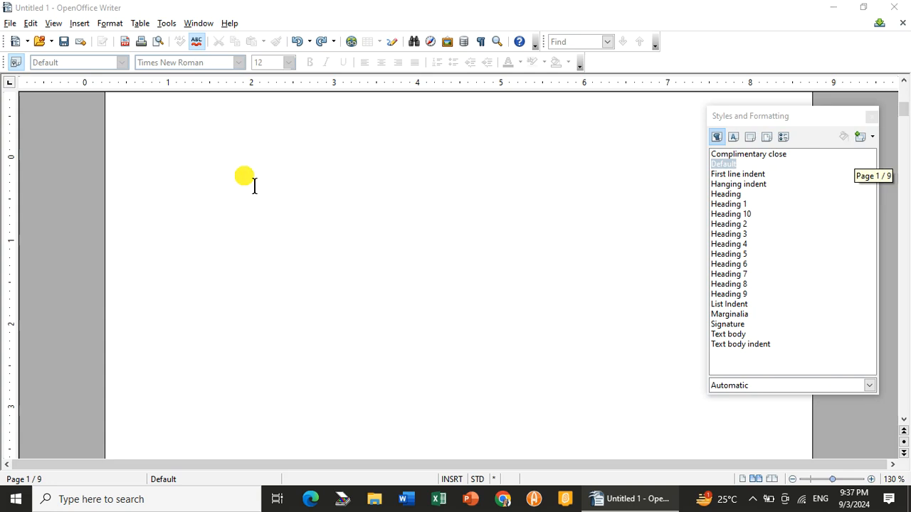
# Look through the document's headings and place the cursor on the blank first page
pyautogui.scroll(-3)
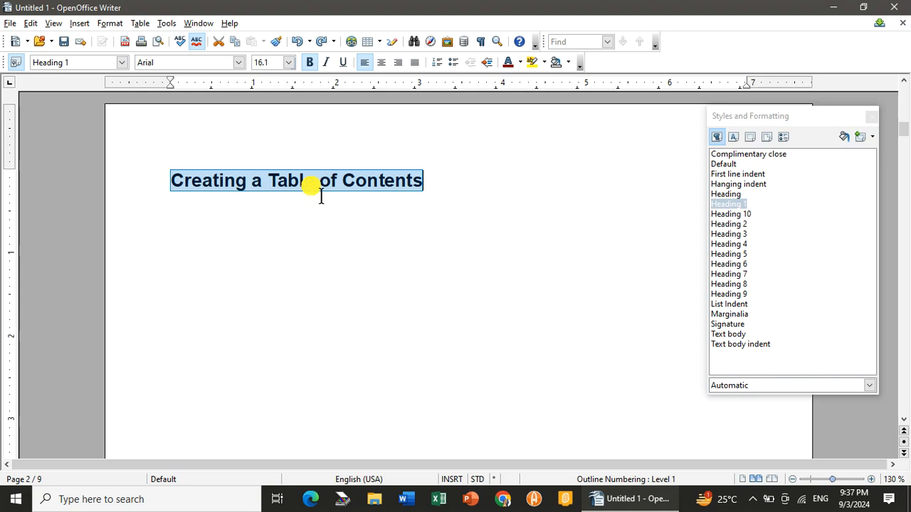
pyautogui.moveTo(664, 201)
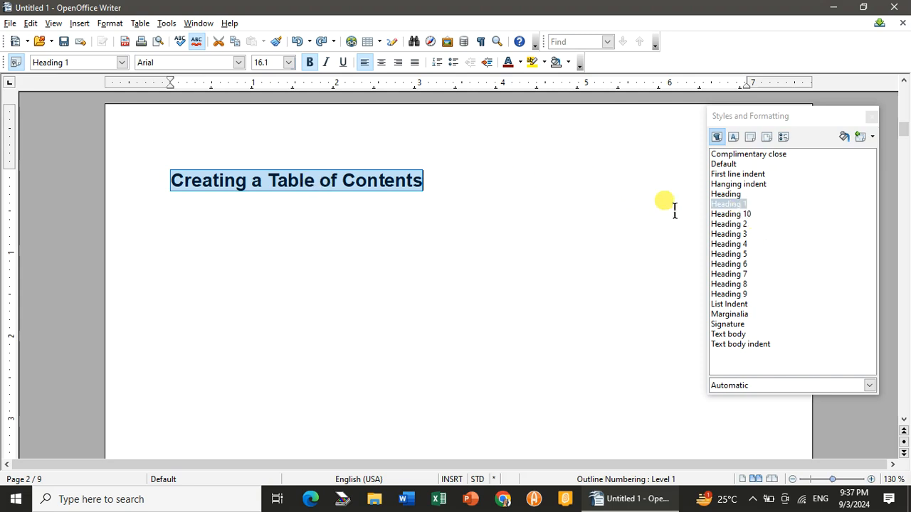
pyautogui.moveTo(499, 192)
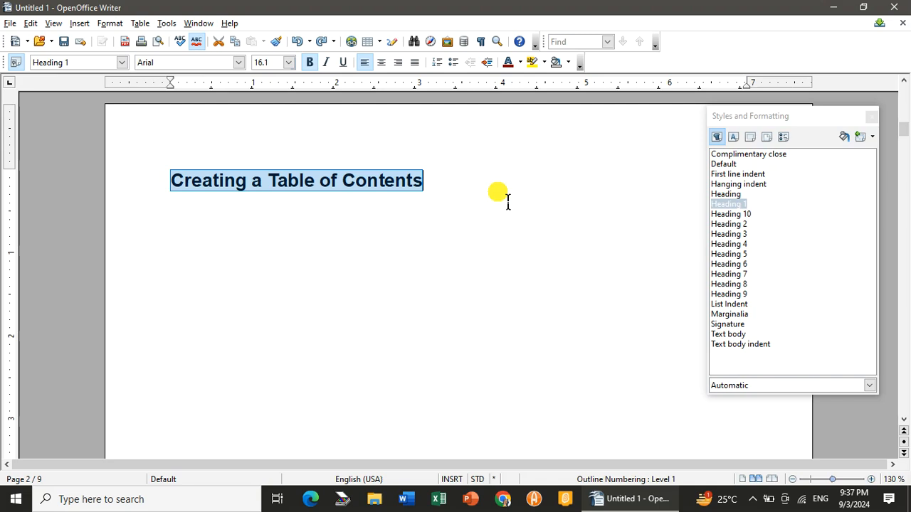
pyautogui.scroll(-3)
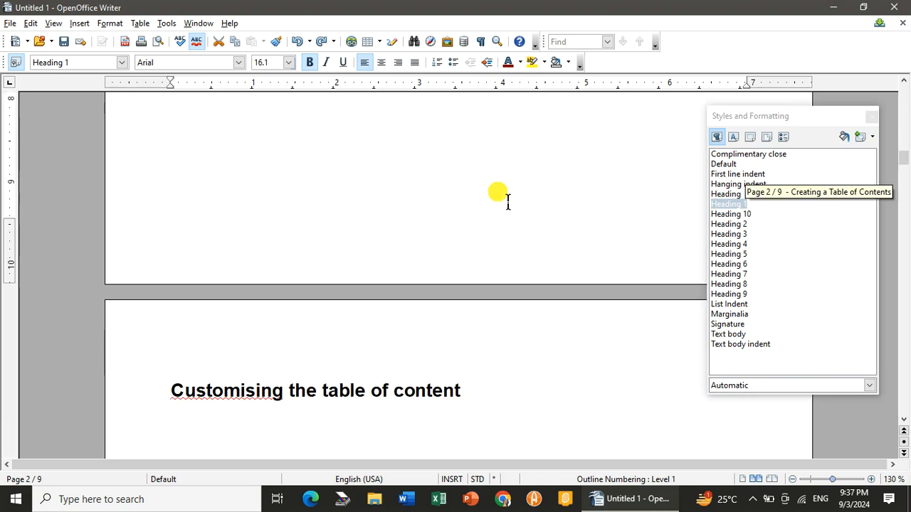
pyautogui.scroll(-3)
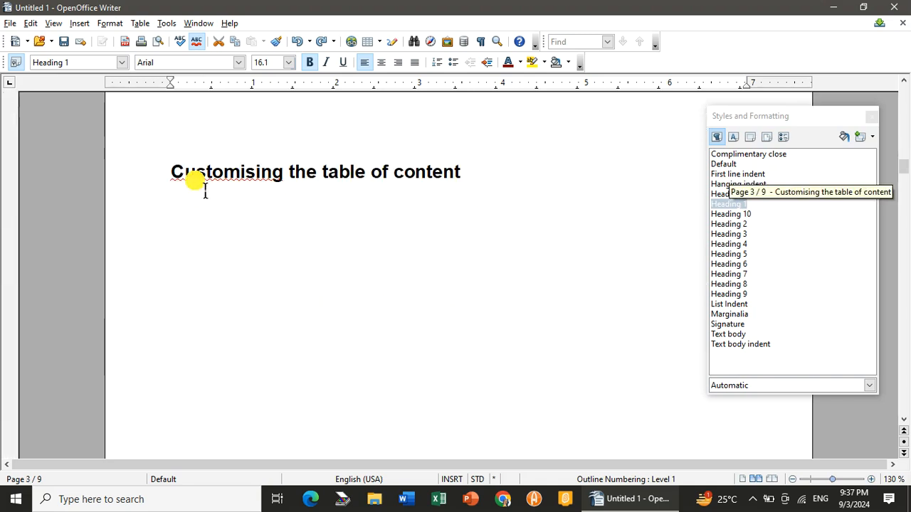
pyautogui.scroll(-3)
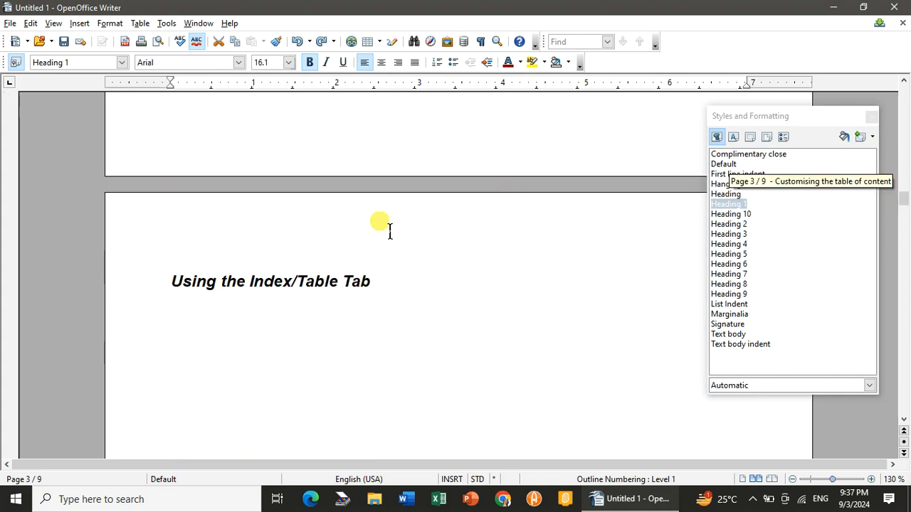
pyautogui.moveTo(544, 242)
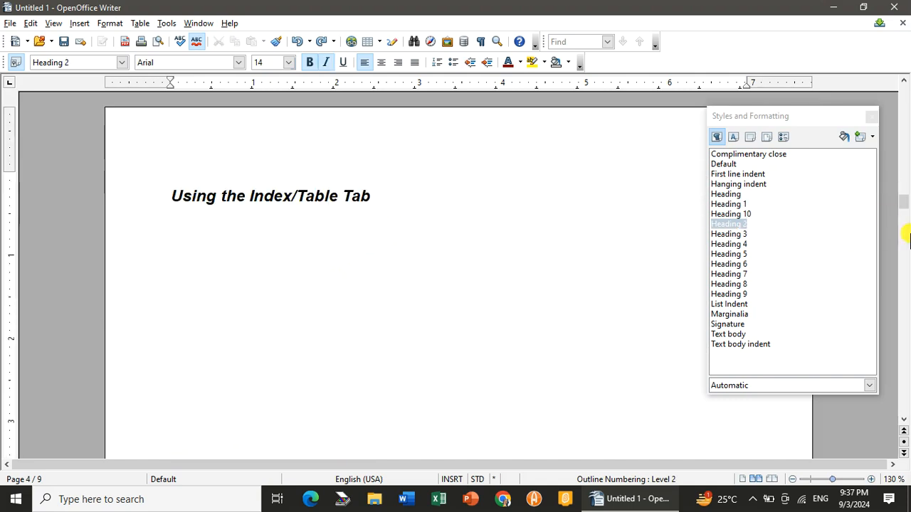
pyautogui.moveTo(905, 235); pyautogui.dragTo(904, 260)
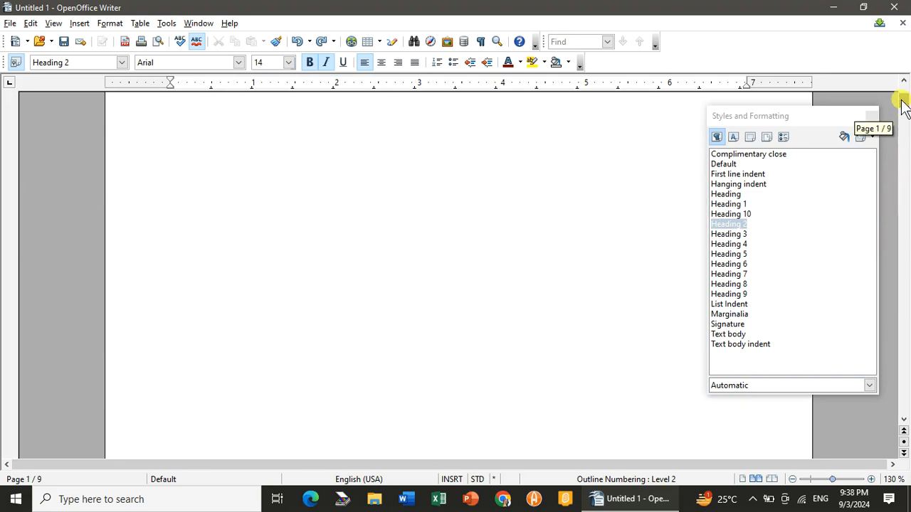
pyautogui.doubleClick(723, 164)
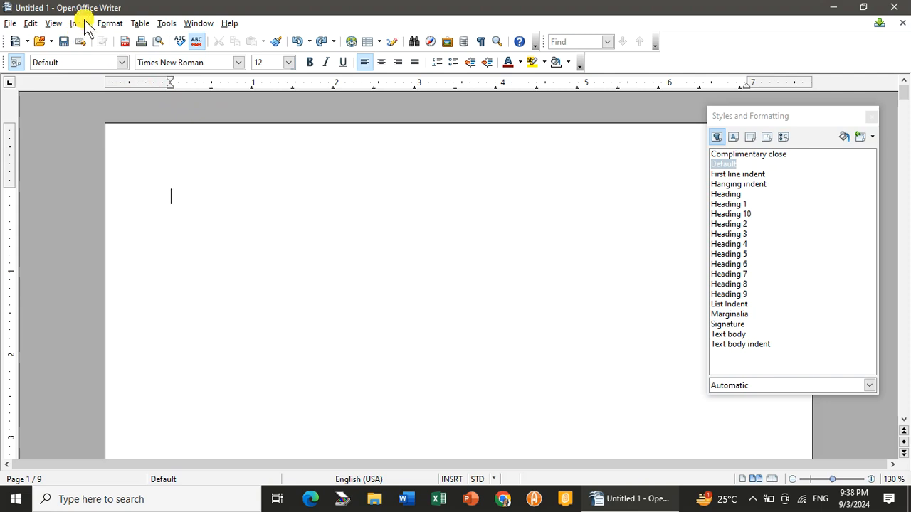
# Insert a table of contents with default settings via Insert > Indexes and Tables
pyautogui.click(78, 23)
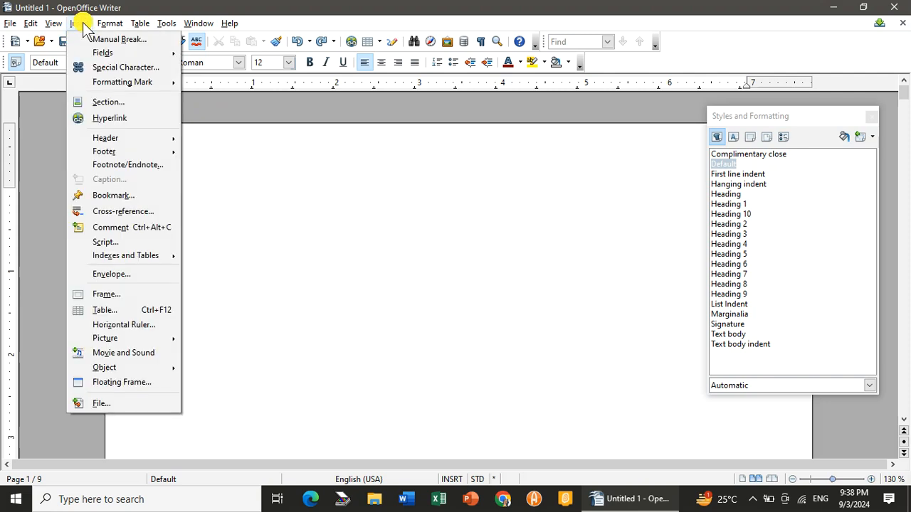
pyautogui.moveTo(163, 259)
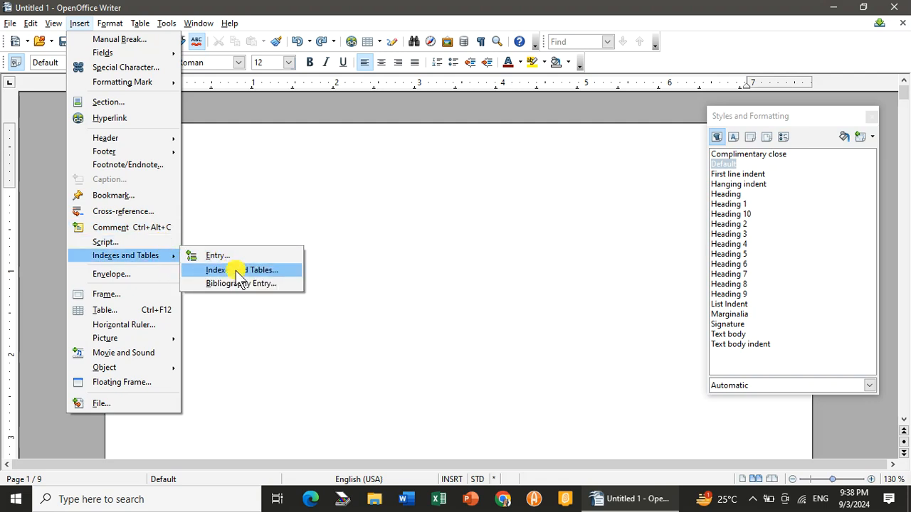
pyautogui.click(241, 270)
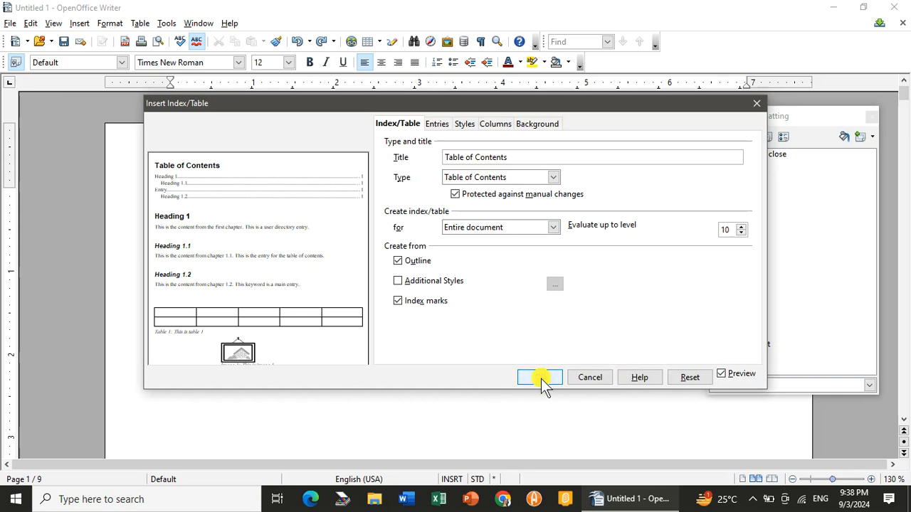
pyautogui.click(539, 377)
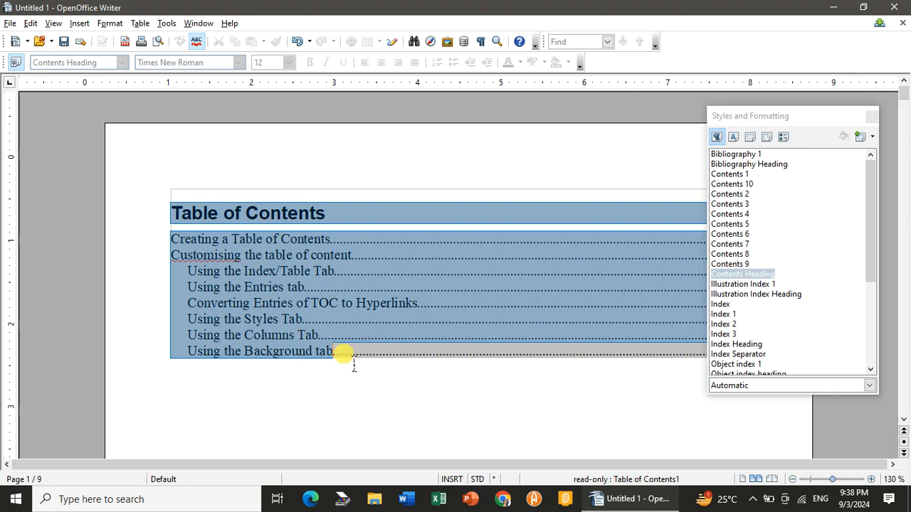
# Edit the table of contents and retype its title as 'Using a Table of content'
pyautogui.rightClick(343, 350)
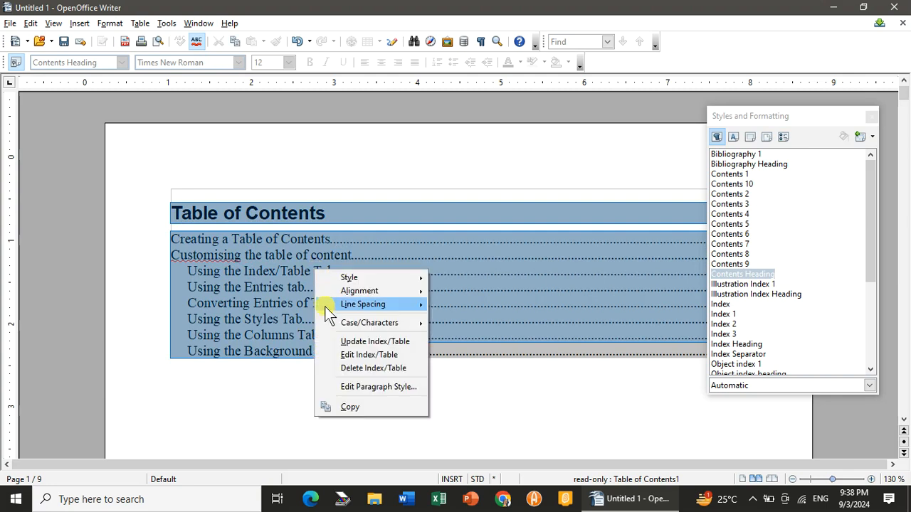
pyautogui.click(370, 354)
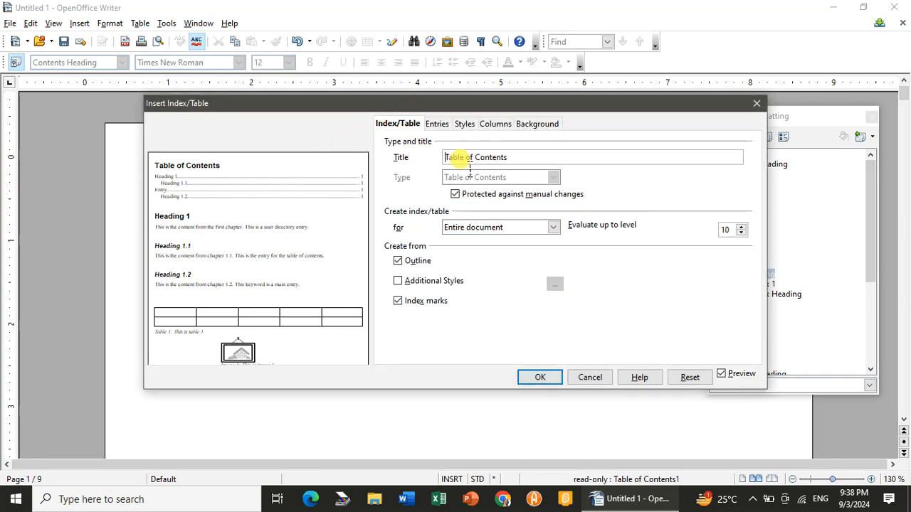
pyautogui.tripleClick(474, 158)
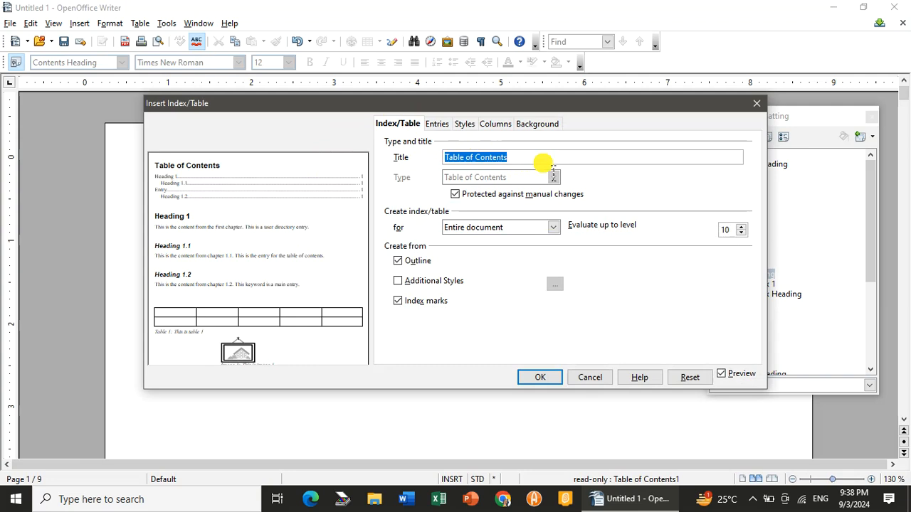
pyautogui.write('Using a')
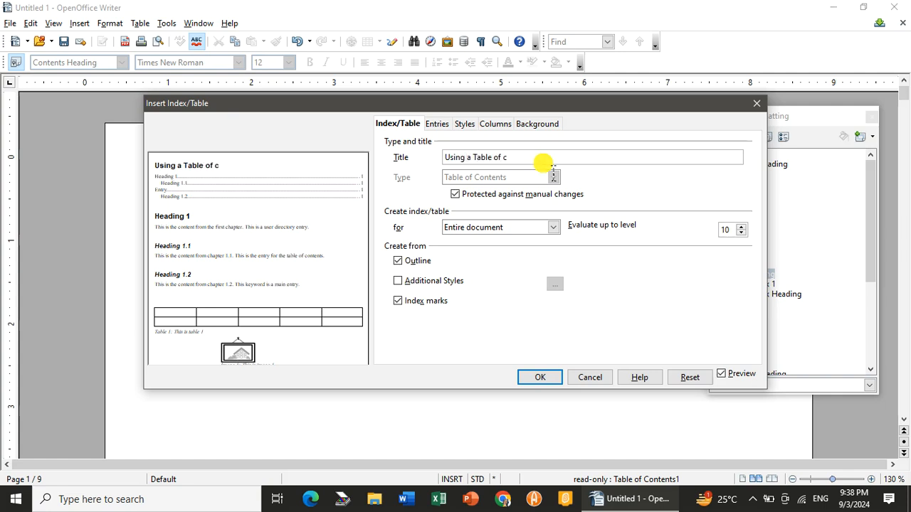
pyautogui.write('ontent')
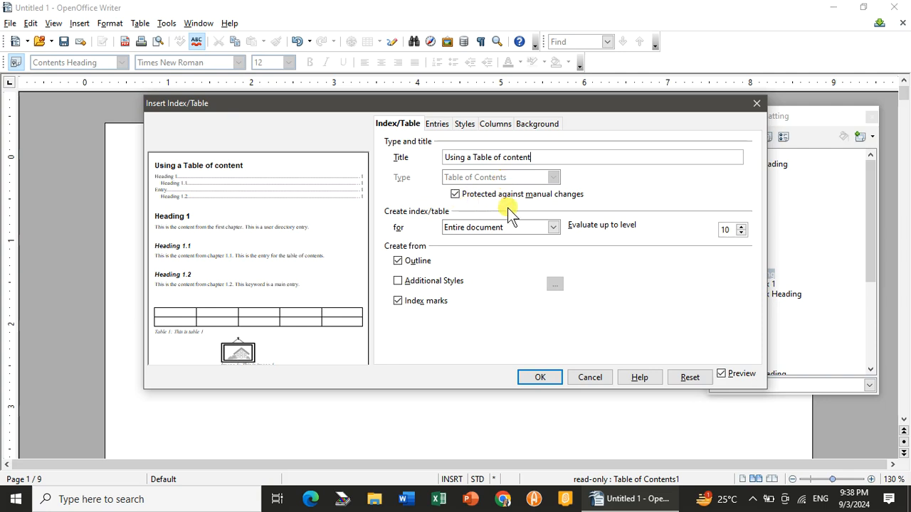
pyautogui.moveTo(601, 202)
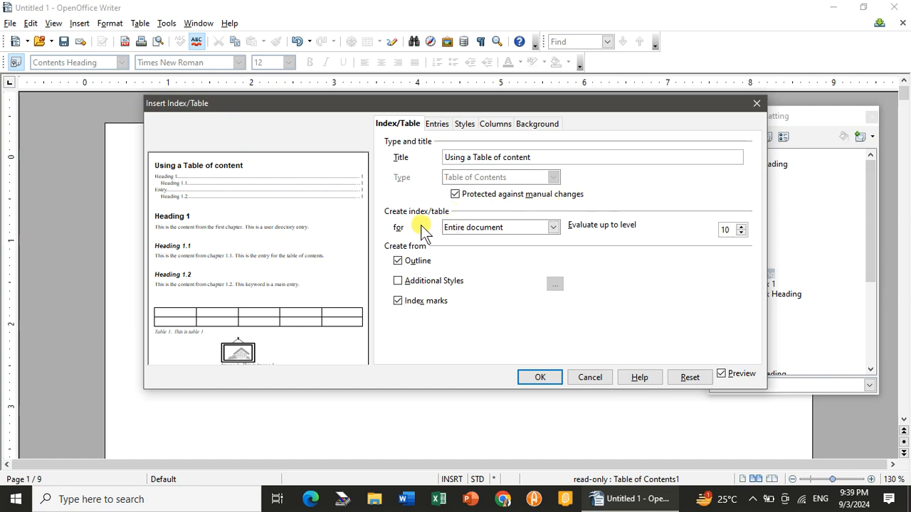
pyautogui.moveTo(509, 227)
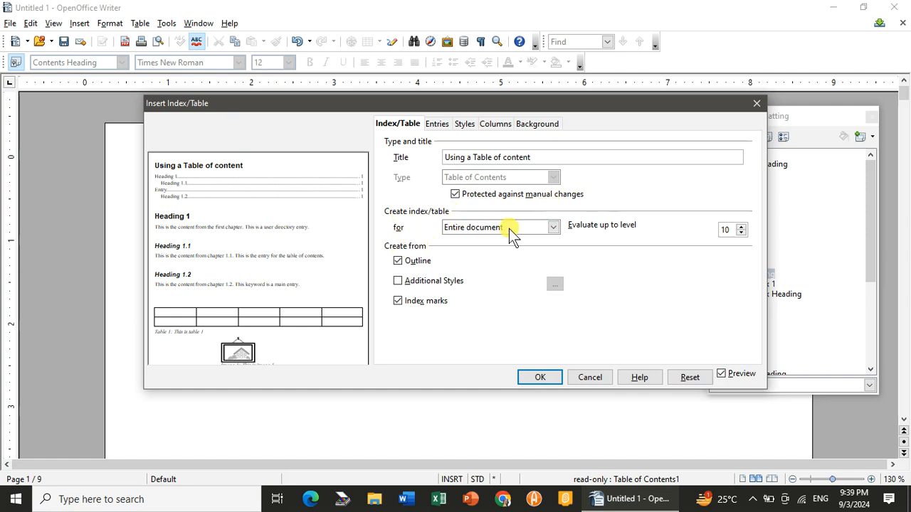
pyautogui.moveTo(740, 253)
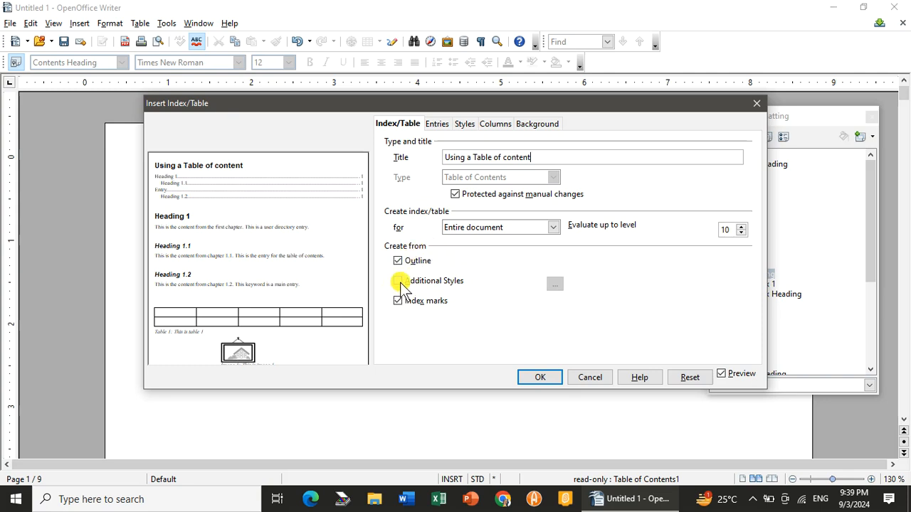
# Enable Additional Styles, pick a style in Assign Styles and confirm the assignment
pyautogui.click(398, 281)
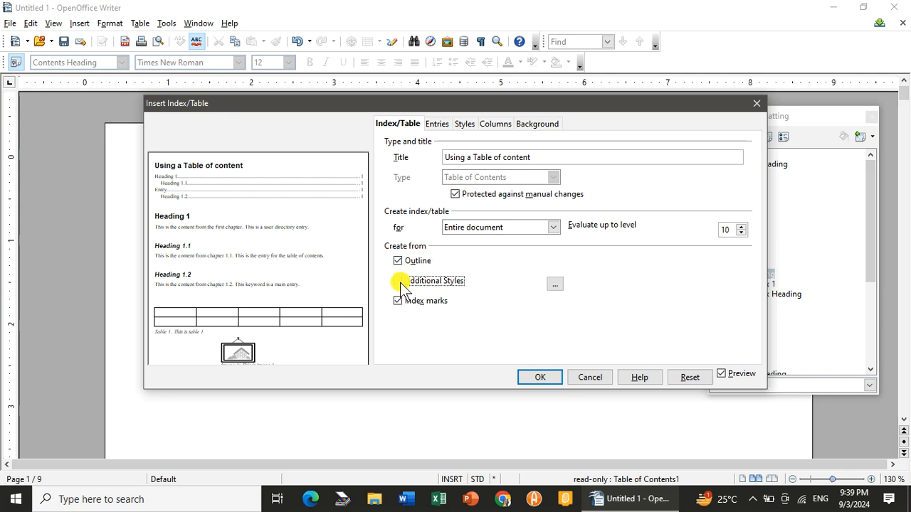
pyautogui.click(398, 281)
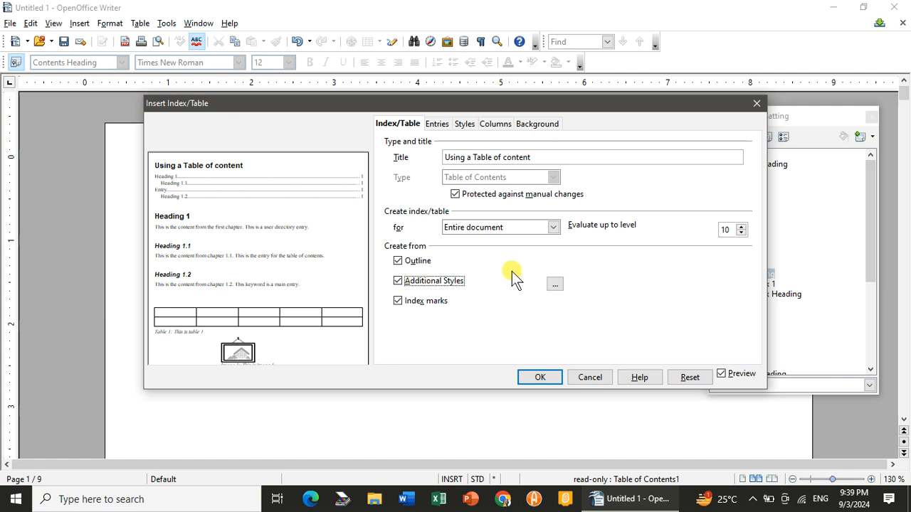
pyautogui.click(554, 284)
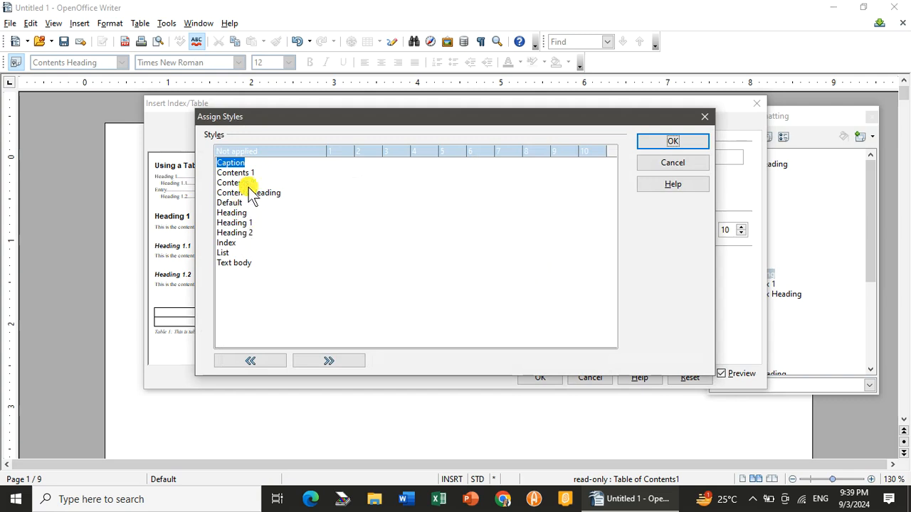
pyautogui.click(234, 183)
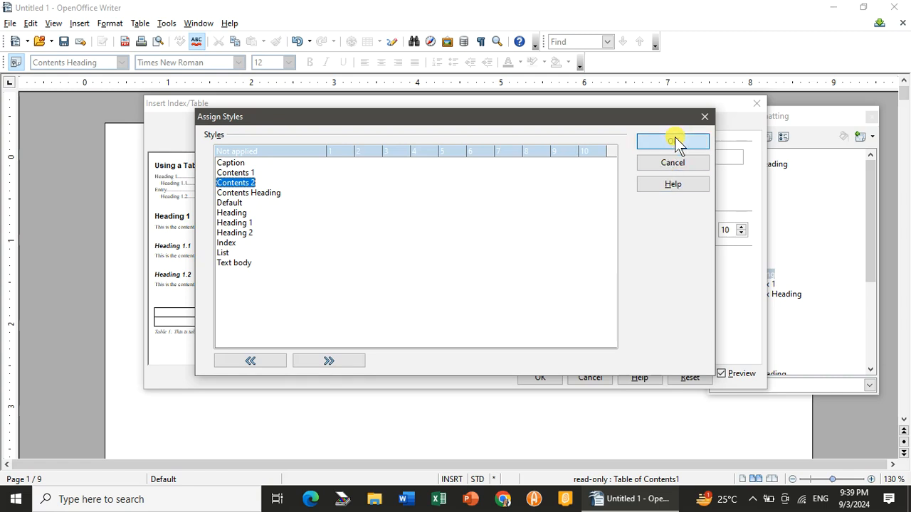
pyautogui.click(672, 141)
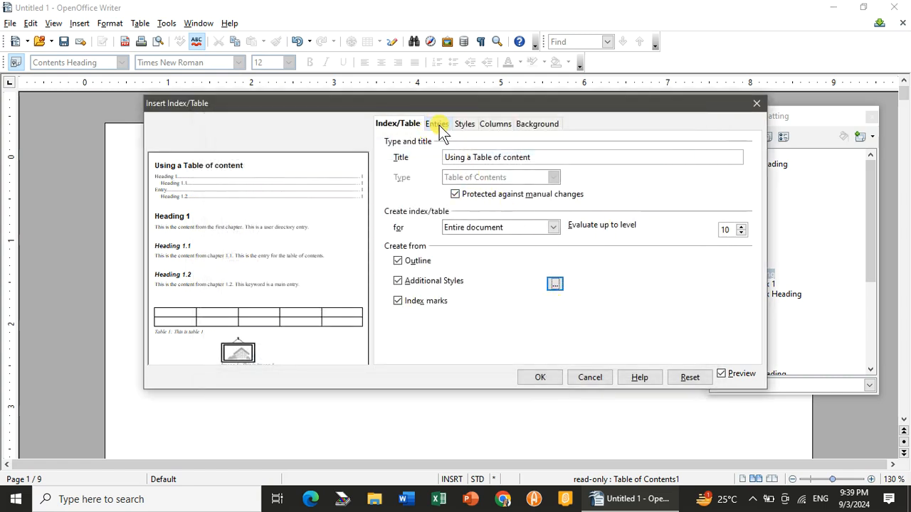
# On Entries, add hyperlink start before the entry and end after the page number for all levels
pyautogui.click(437, 123)
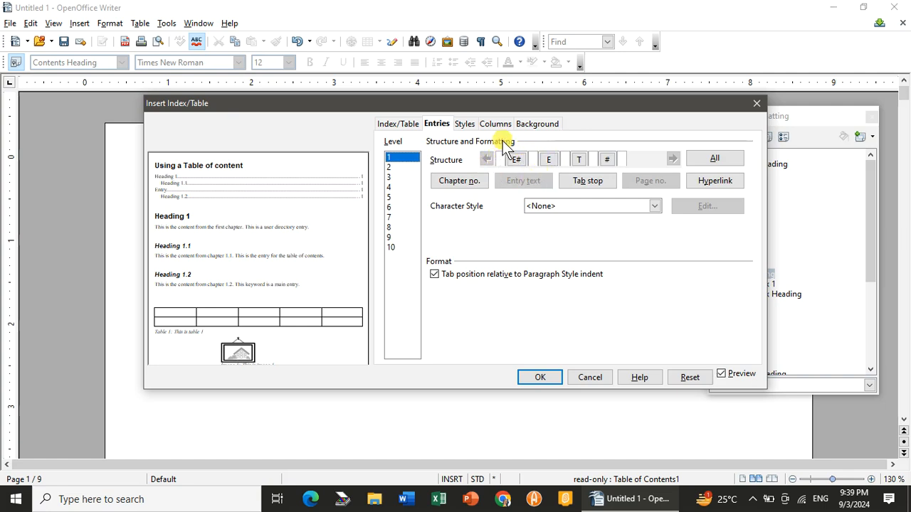
pyautogui.moveTo(506, 146)
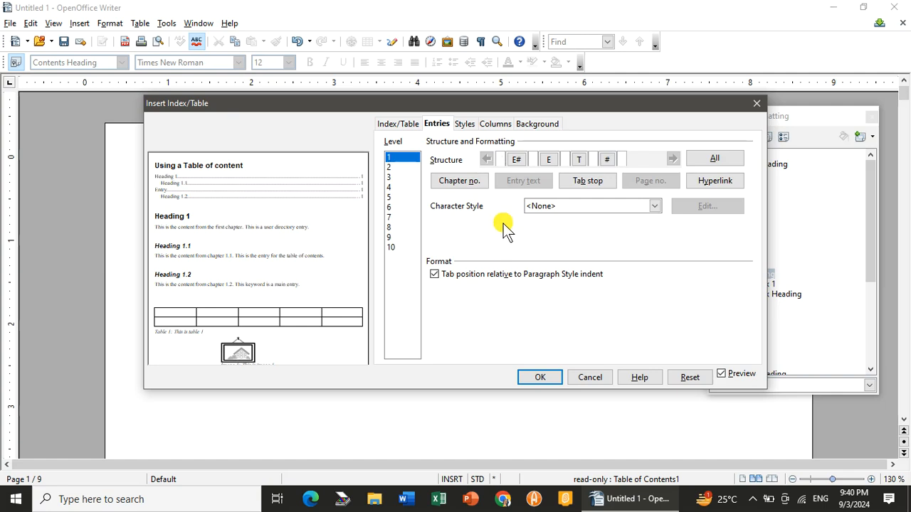
pyautogui.moveTo(505, 160)
pyautogui.write('Tex')
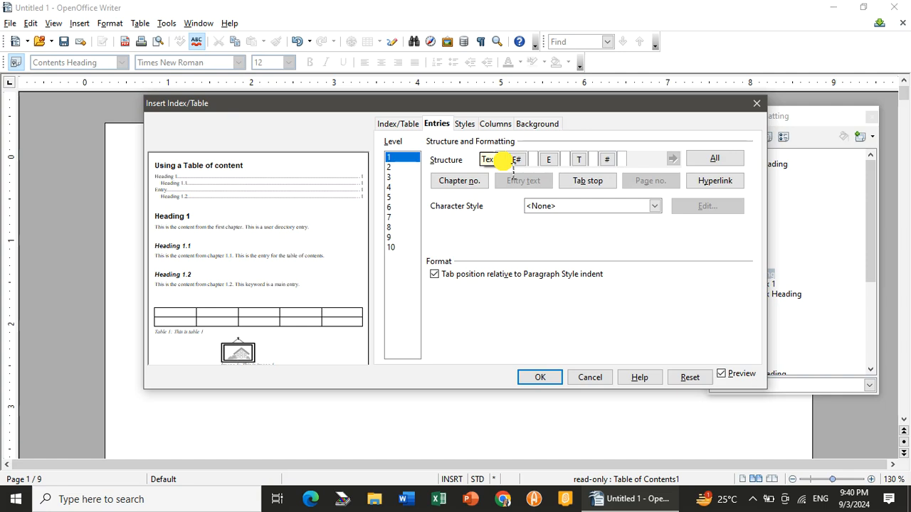
pyautogui.click(714, 180)
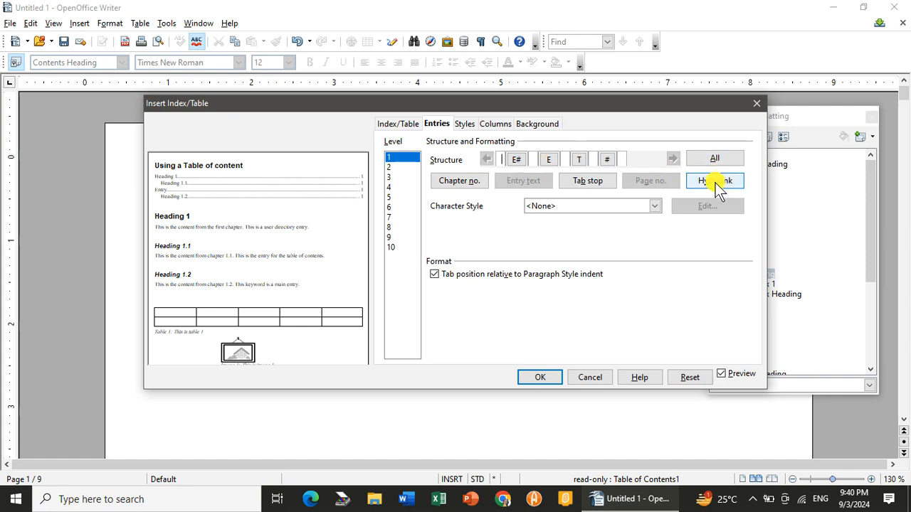
pyautogui.click(715, 180)
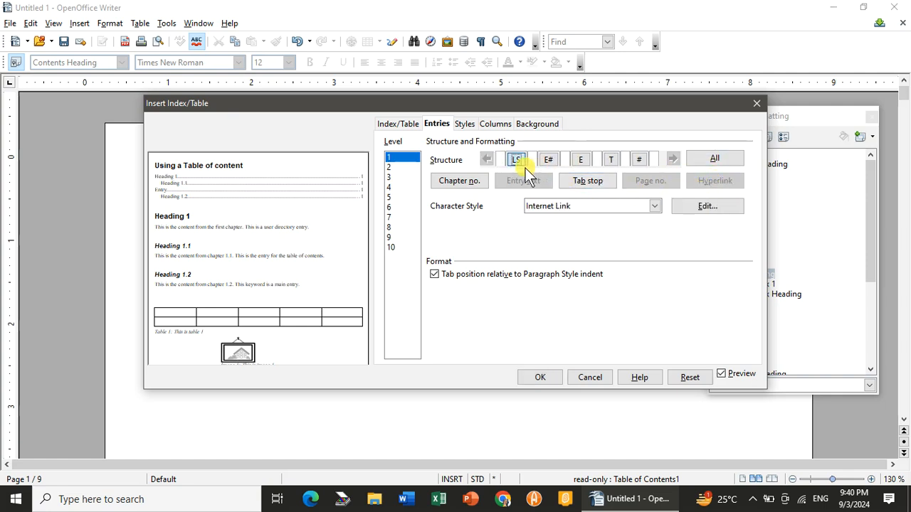
pyautogui.moveTo(518, 158)
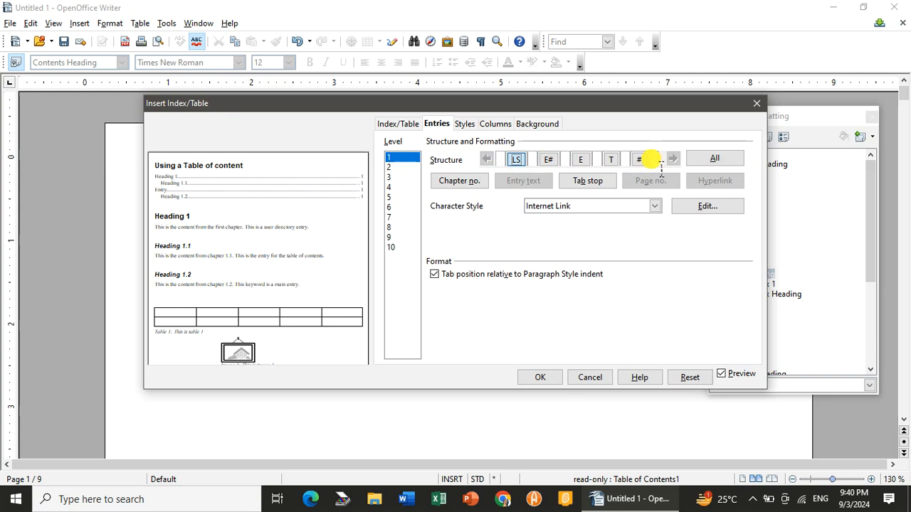
pyautogui.click(516, 159)
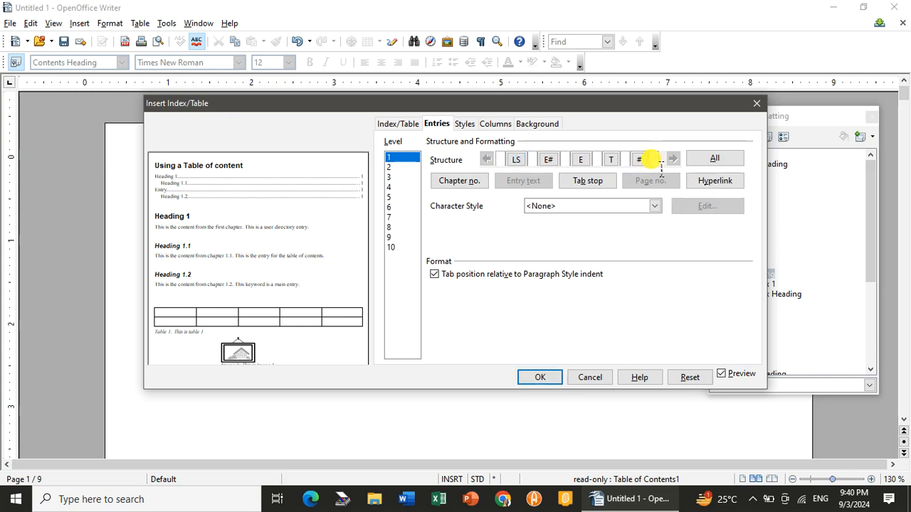
pyautogui.click(713, 180)
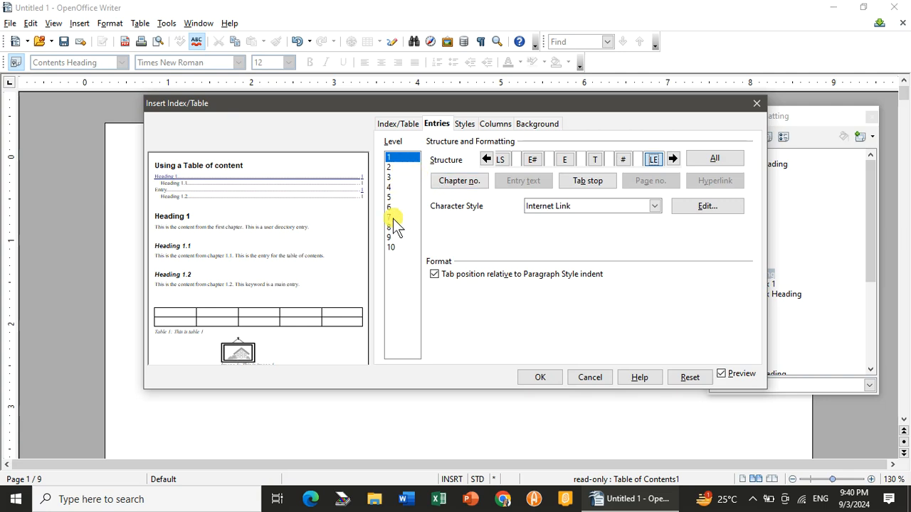
pyautogui.click(388, 157)
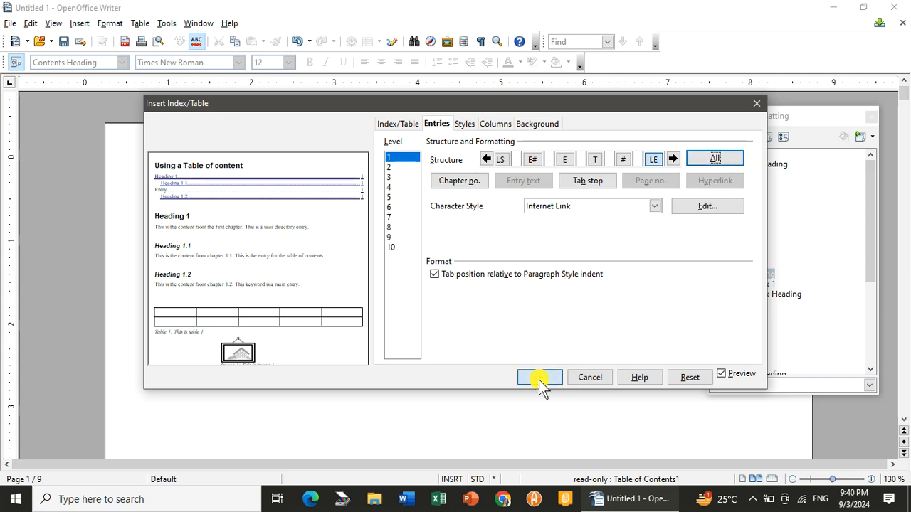
# Apply the settings so every table of contents entry becomes an underlined hyperlink
pyautogui.click(539, 377)
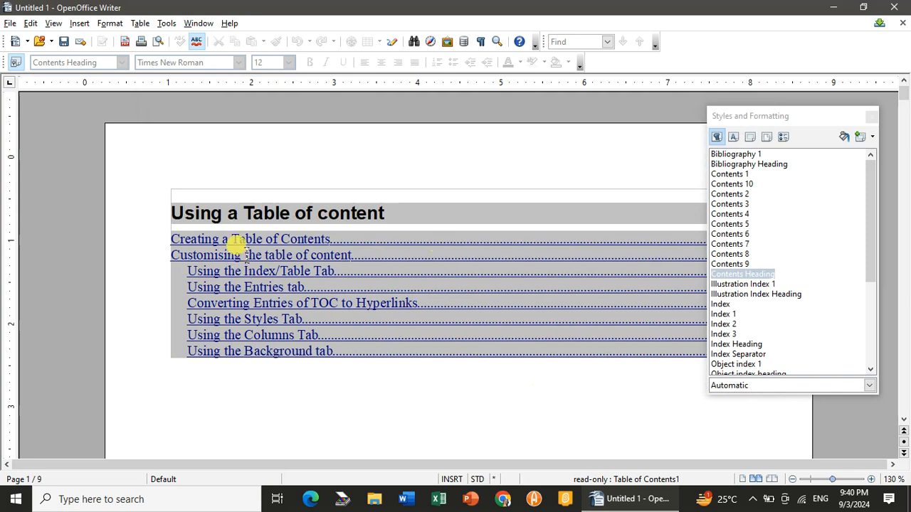
pyautogui.moveTo(250, 254)
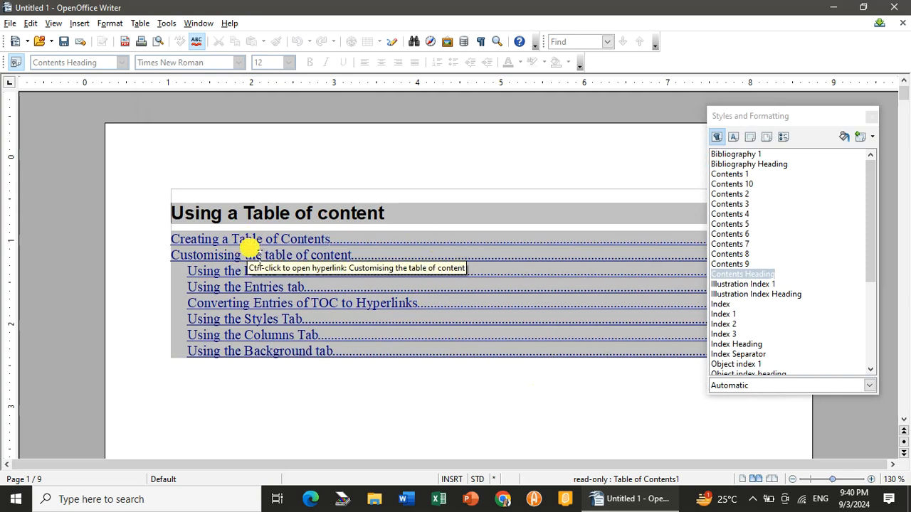
pyautogui.moveTo(276, 239)
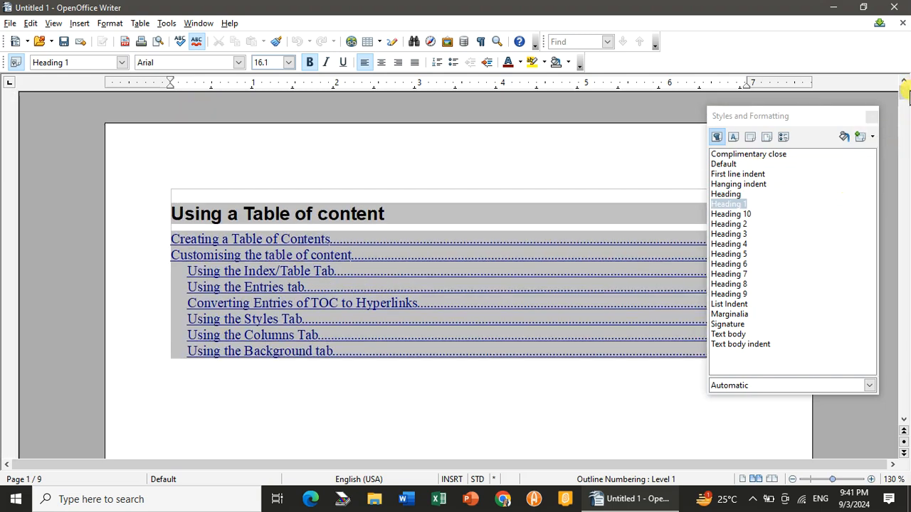
pyautogui.moveTo(220, 257)
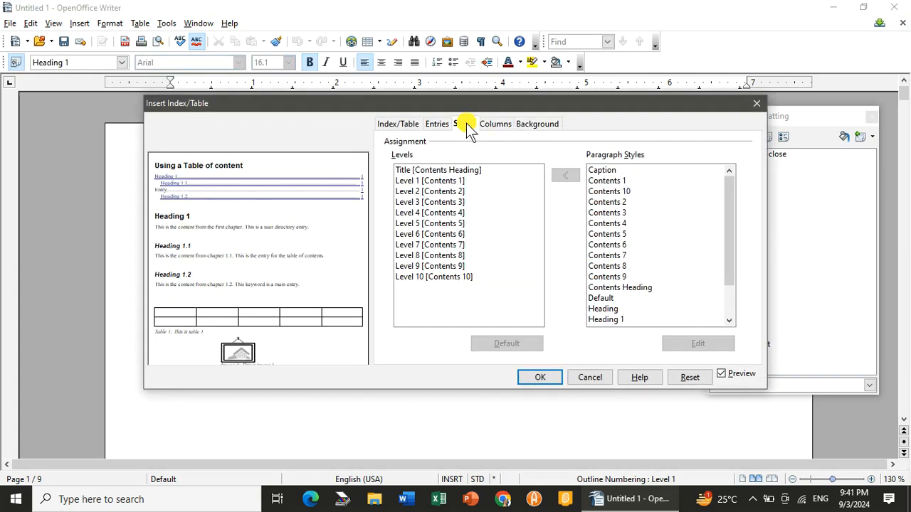
# Review the Styles assignments (Level 1, Caption) and the Columns layout
pyautogui.click(463, 123)
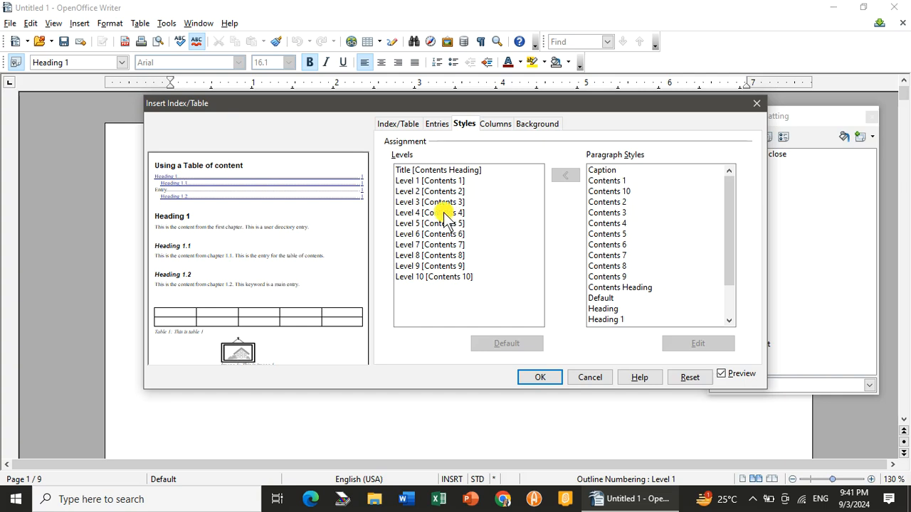
pyautogui.click(429, 180)
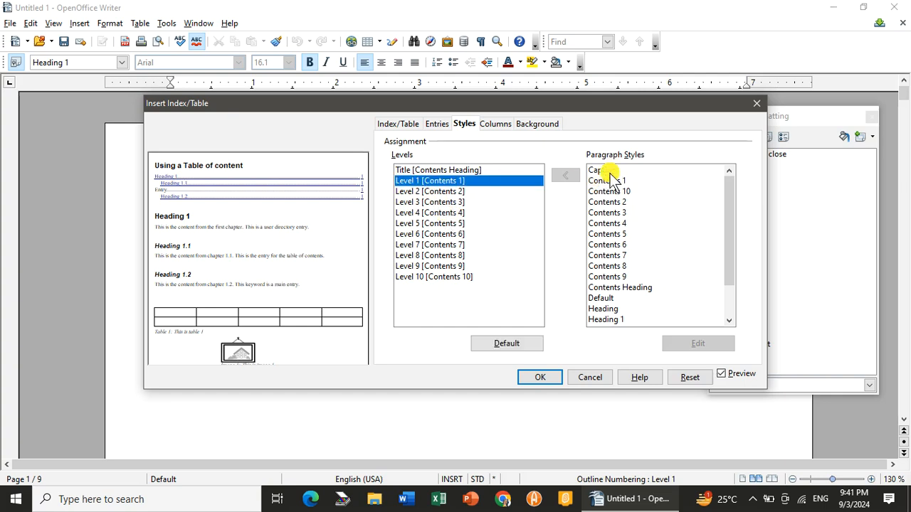
pyautogui.click(602, 169)
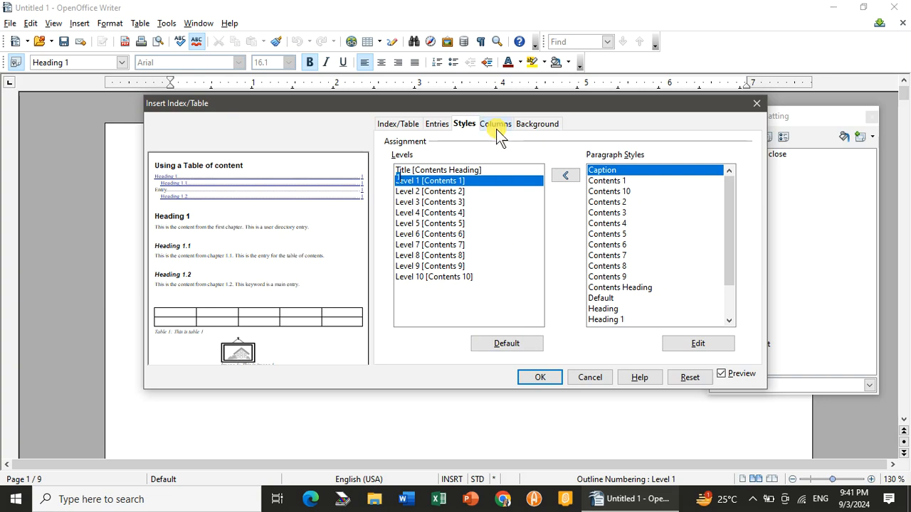
pyautogui.click(495, 123)
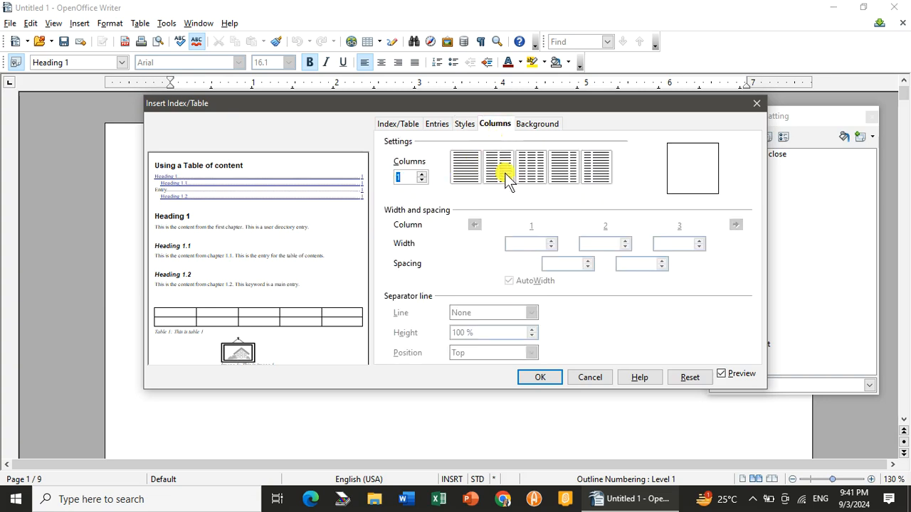
pyautogui.moveTo(498, 169)
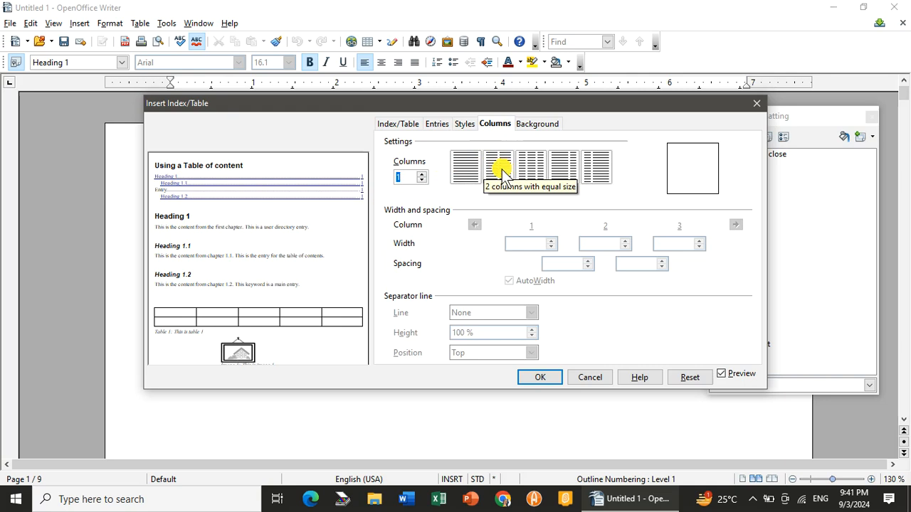
# Set the table of contents background colour to Yellow and apply it
pyautogui.click(537, 123)
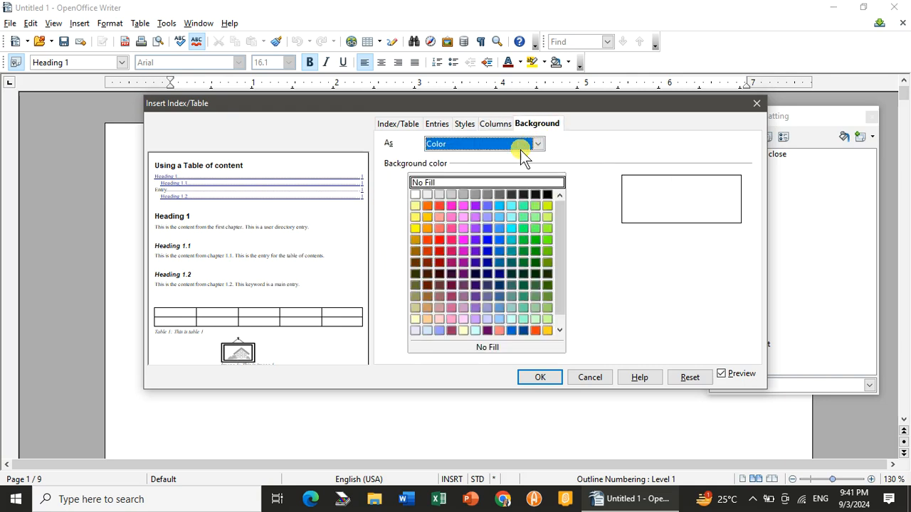
pyautogui.moveTo(440, 206)
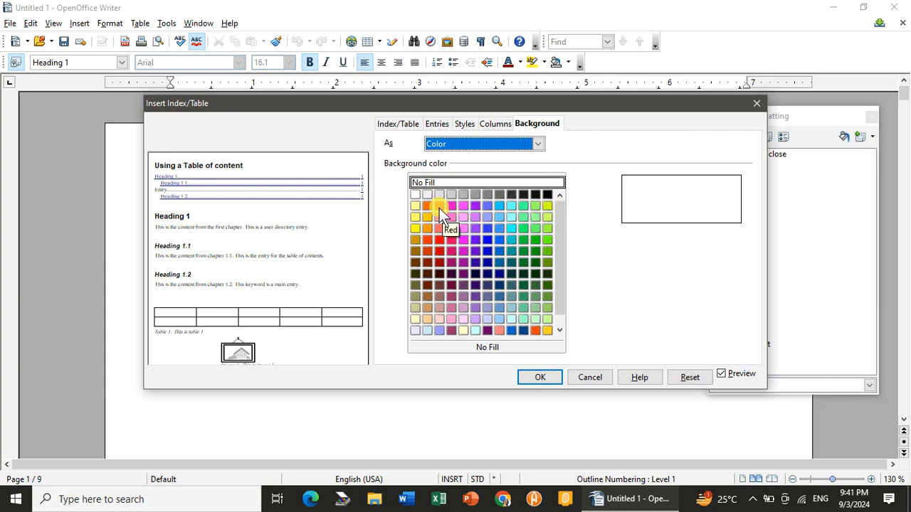
pyautogui.click(416, 205)
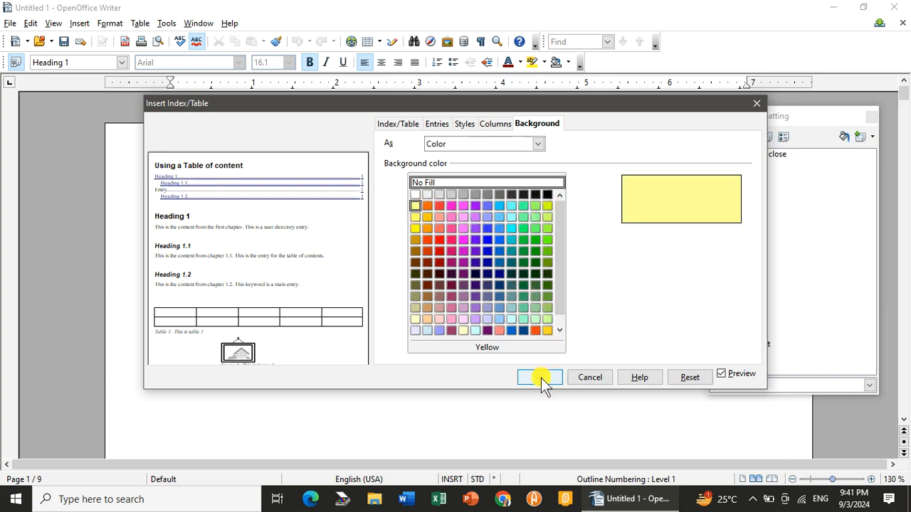
pyautogui.click(539, 378)
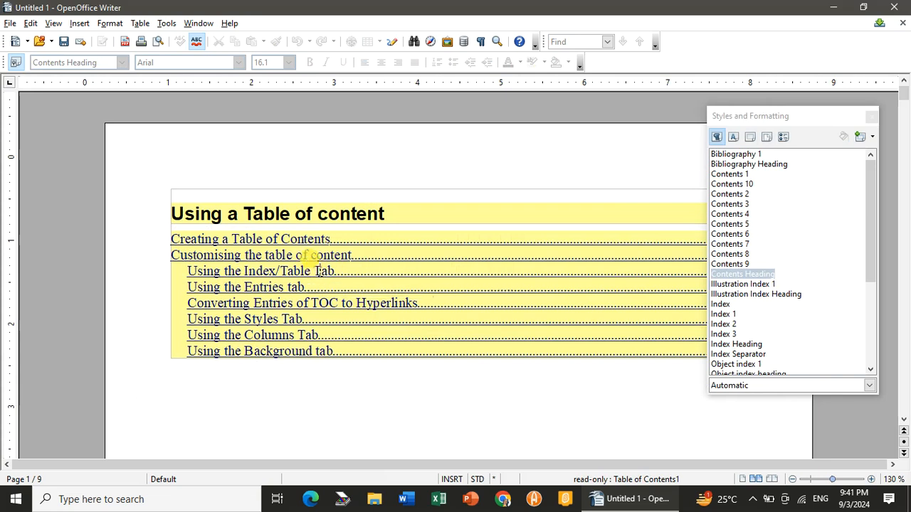
pyautogui.moveTo(342, 227)
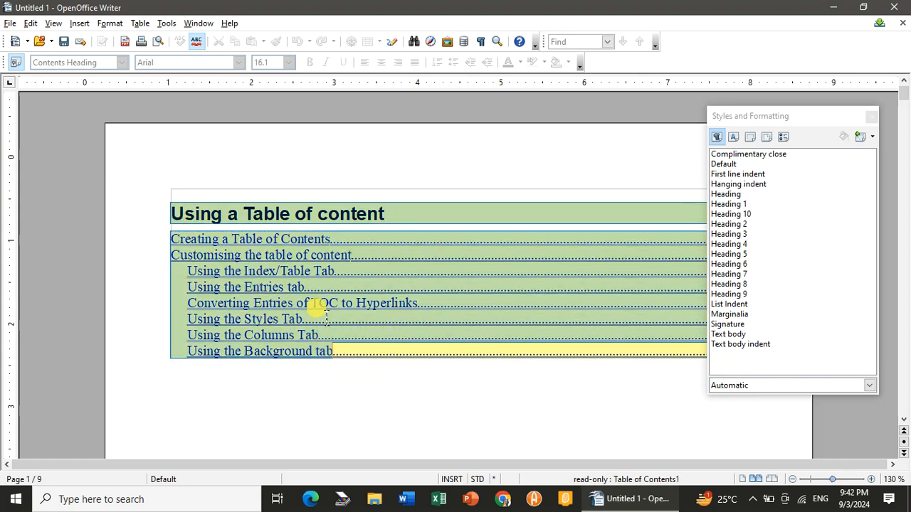
pyautogui.moveTo(444, 228)
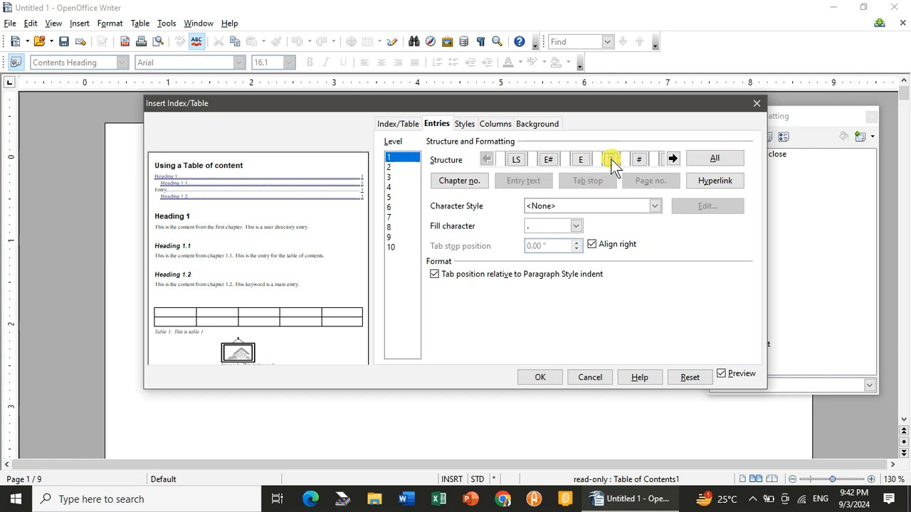
# Adjust where each entry's hyperlink ends in the Entries structure
pyautogui.click(611, 158)
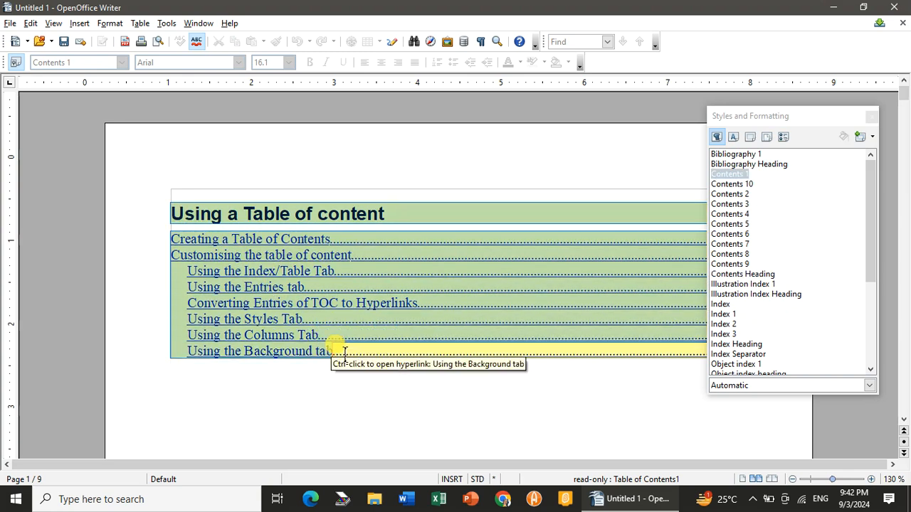
pyautogui.rightClick(302, 274)
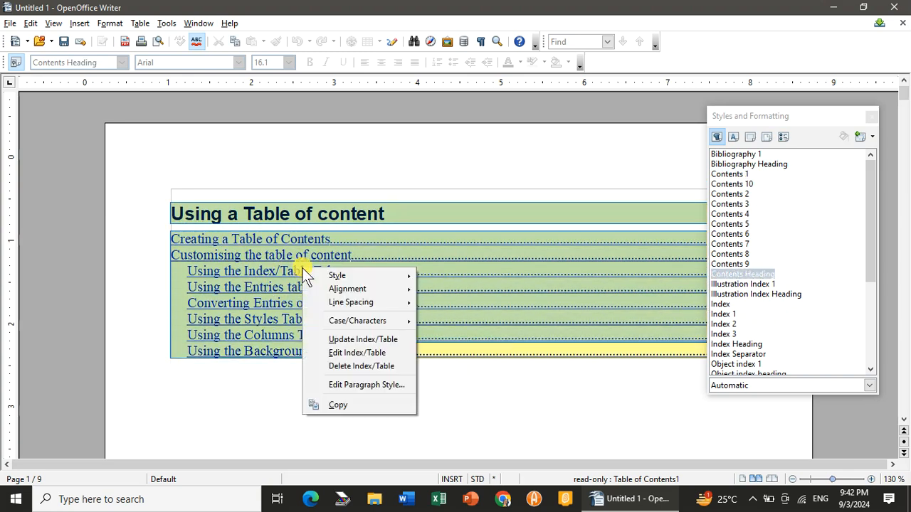
pyautogui.moveTo(349, 366)
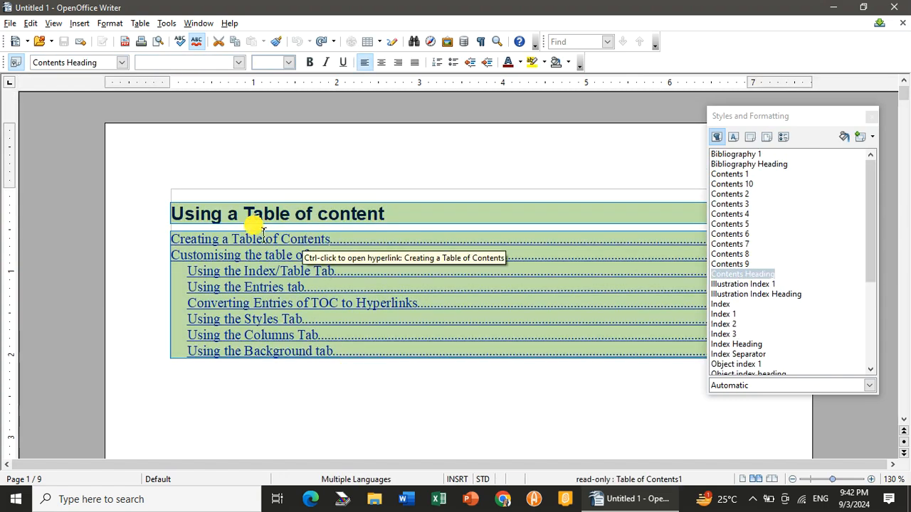
pyautogui.moveTo(252, 255)
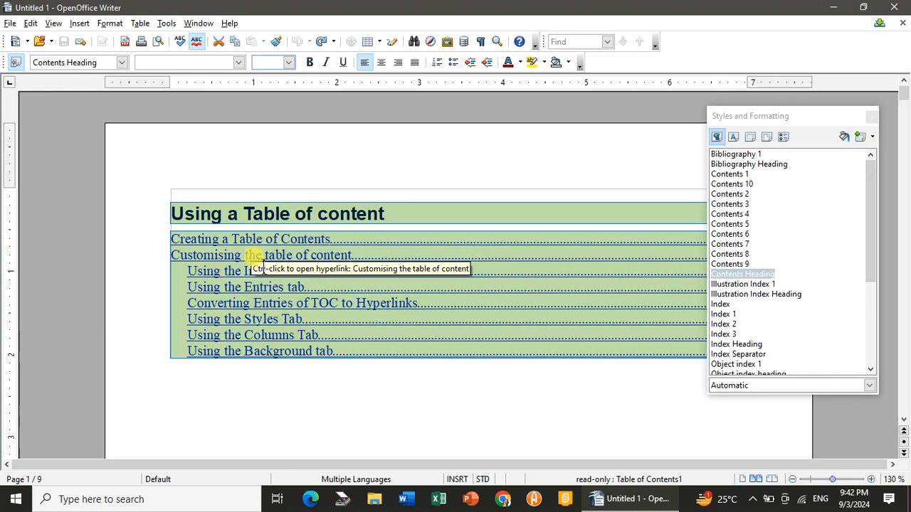
pyautogui.moveTo(192, 255)
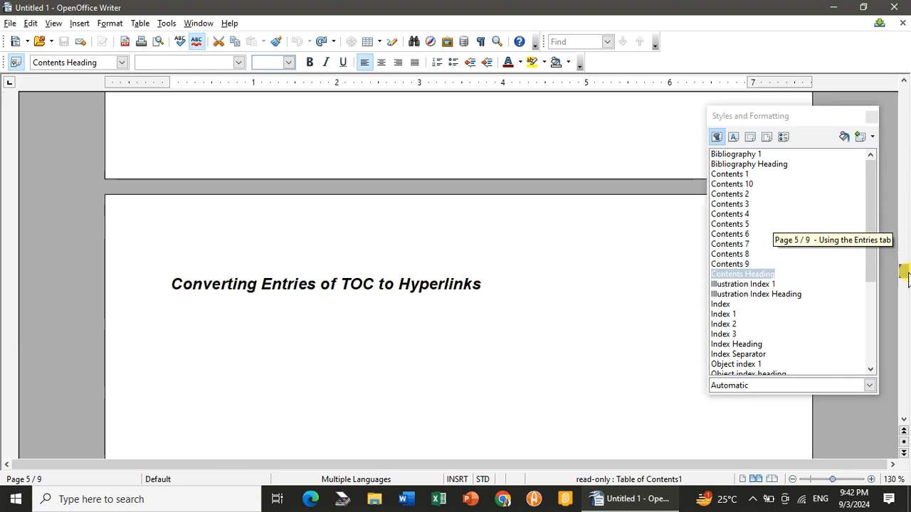
# Insert a manual page break after the final 'Using the Background tab' section
pyautogui.scroll(-3)
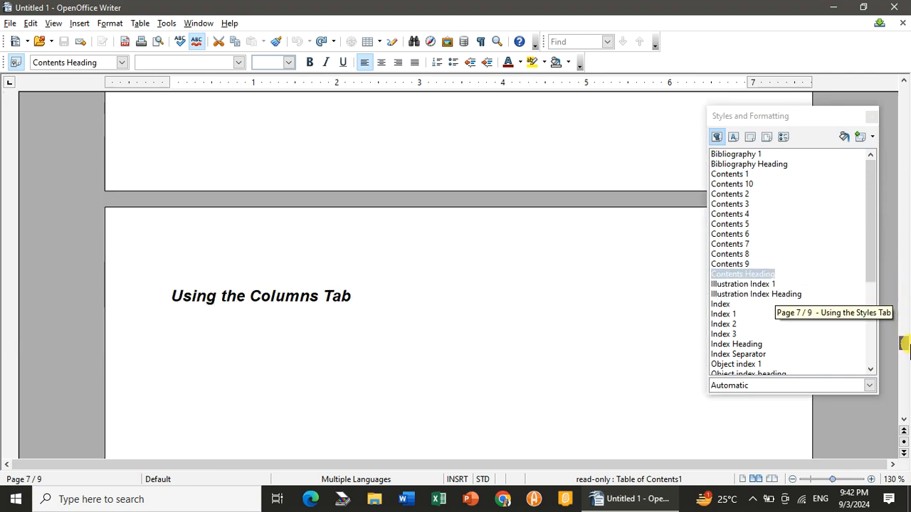
pyautogui.scroll(-3)
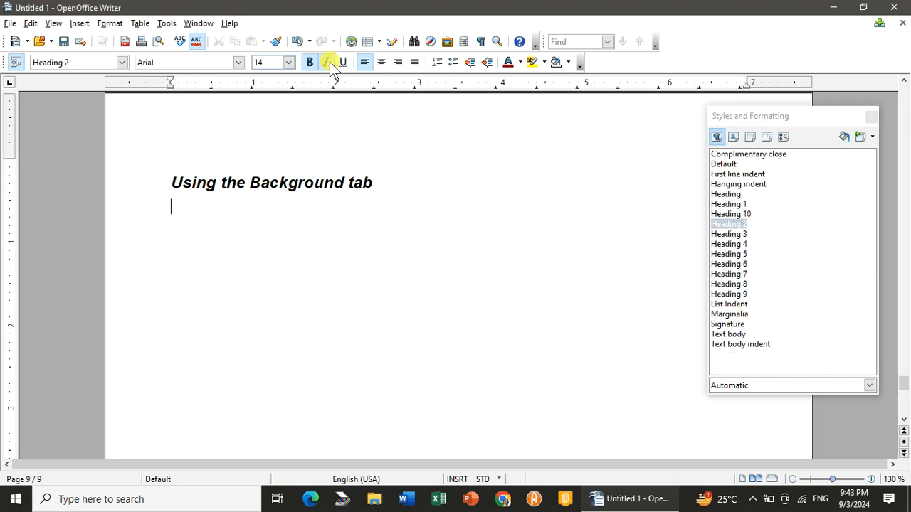
pyautogui.click(79, 23)
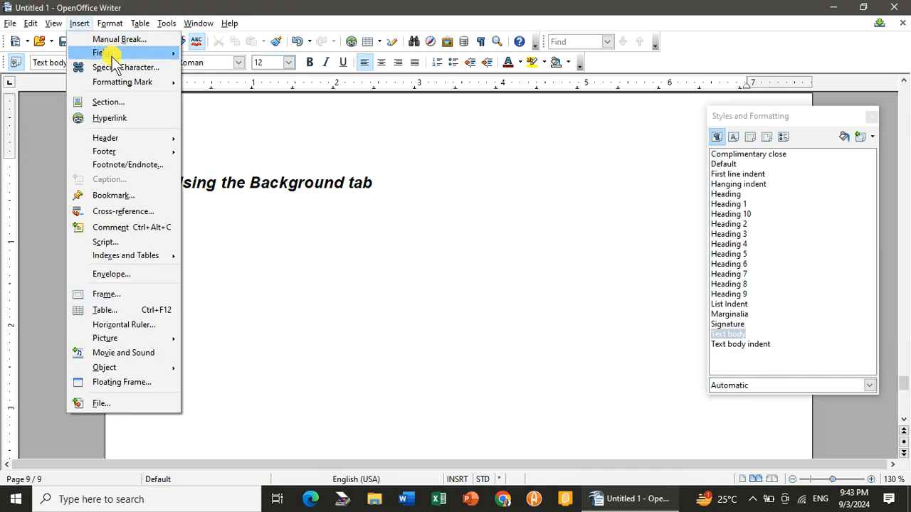
pyautogui.click(120, 39)
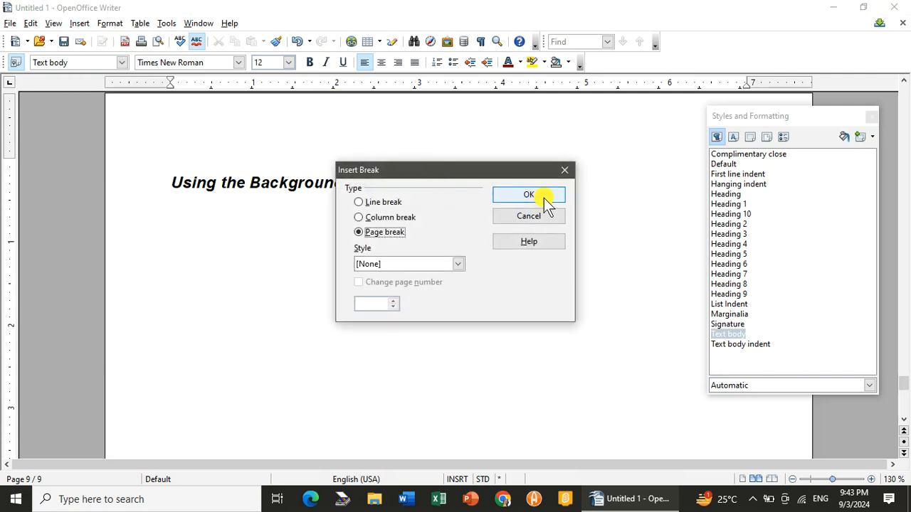
pyautogui.click(529, 195)
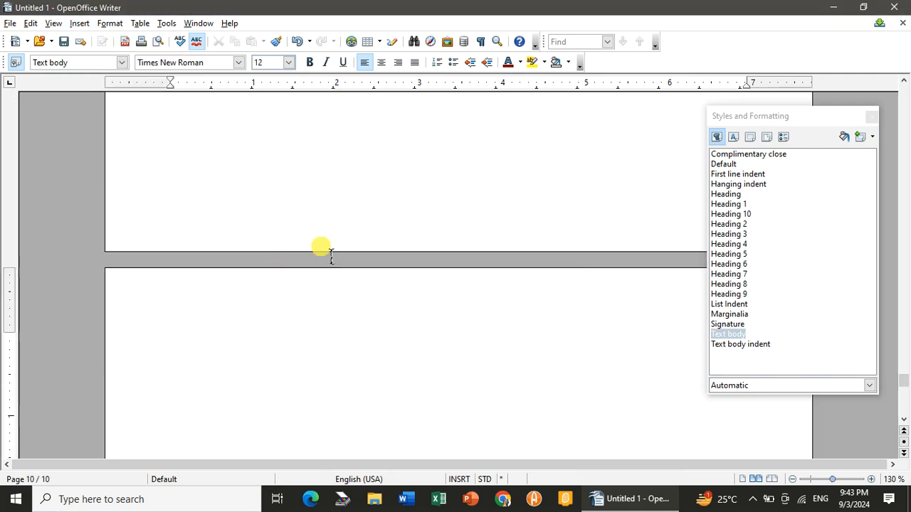
# Apply Heading 1 and type 'Maintaining a Table of content' on the new page
pyautogui.click(726, 204)
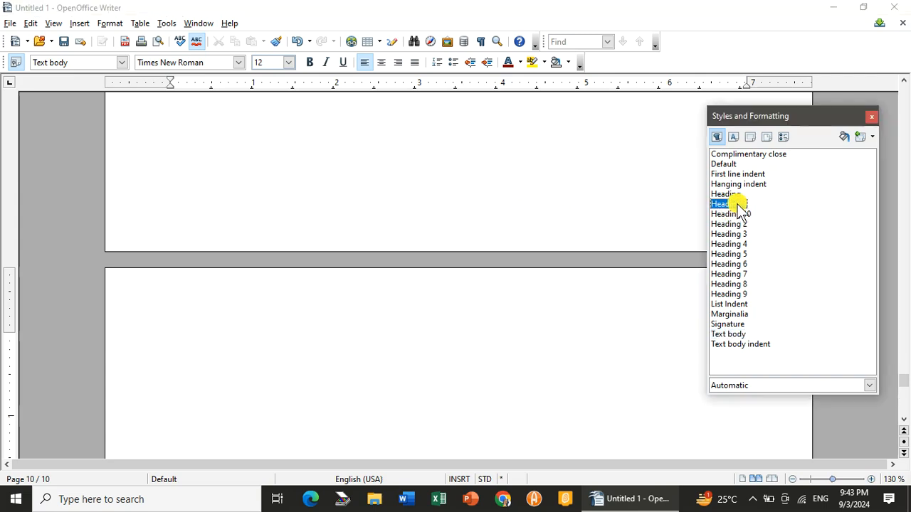
pyautogui.doubleClick(727, 204)
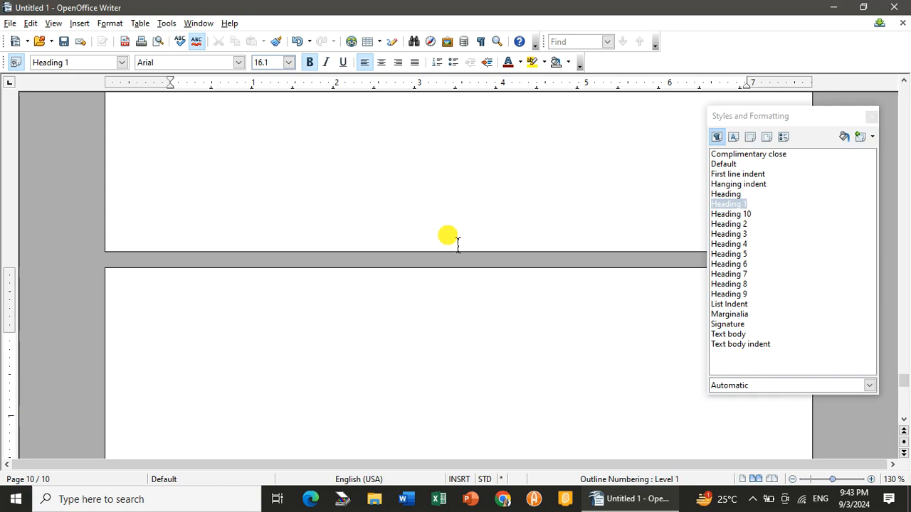
pyautogui.write('Mai')
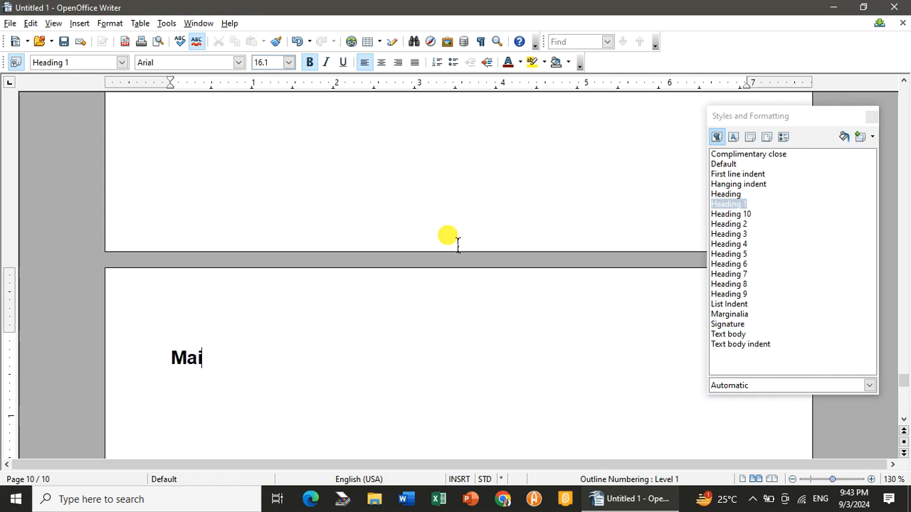
pyautogui.write('ntaing')
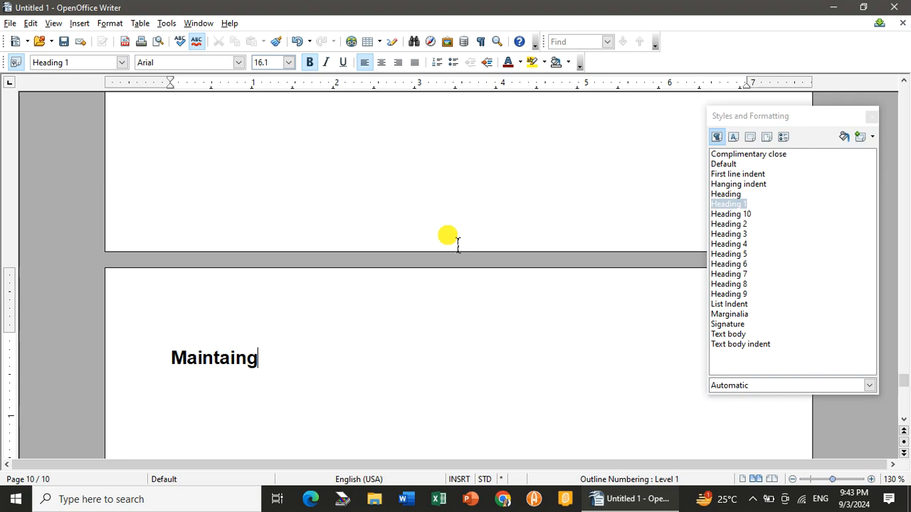
pyautogui.press('BackSpace')
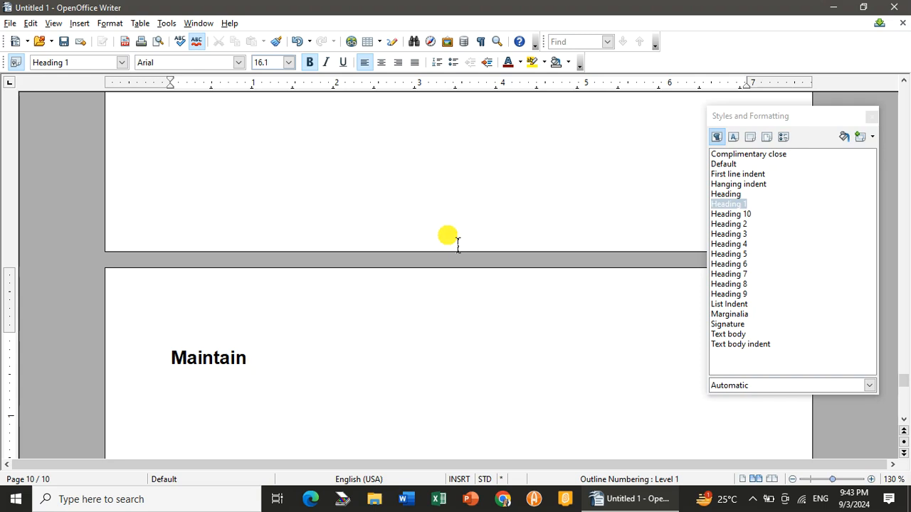
pyautogui.write('ing a')
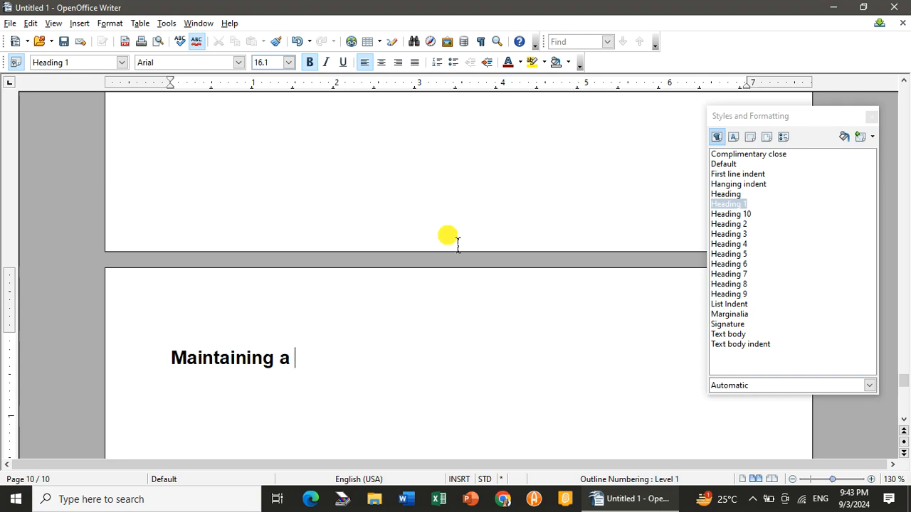
pyautogui.write('Table of')
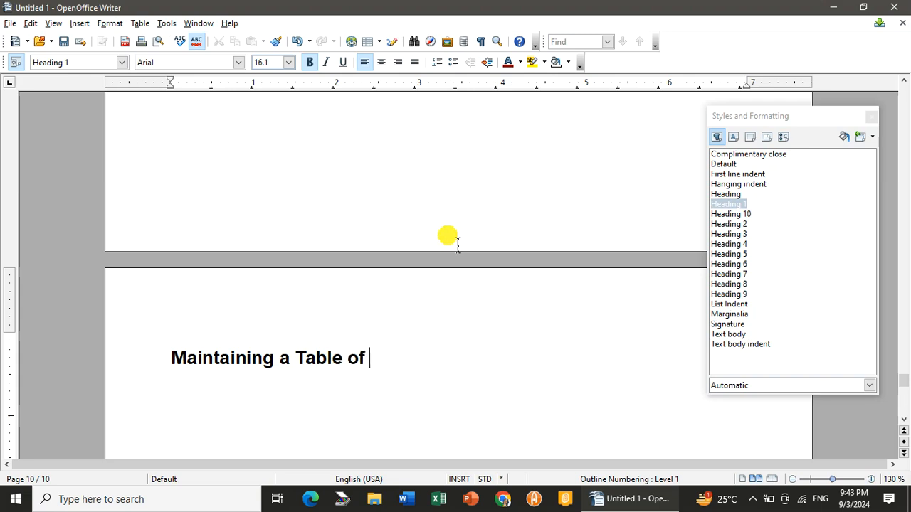
pyautogui.write('conte')
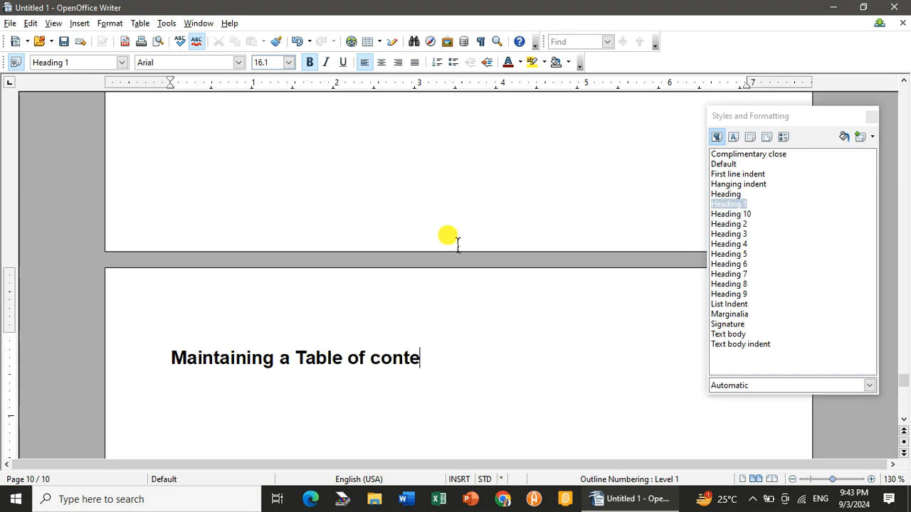
pyautogui.write('nt')
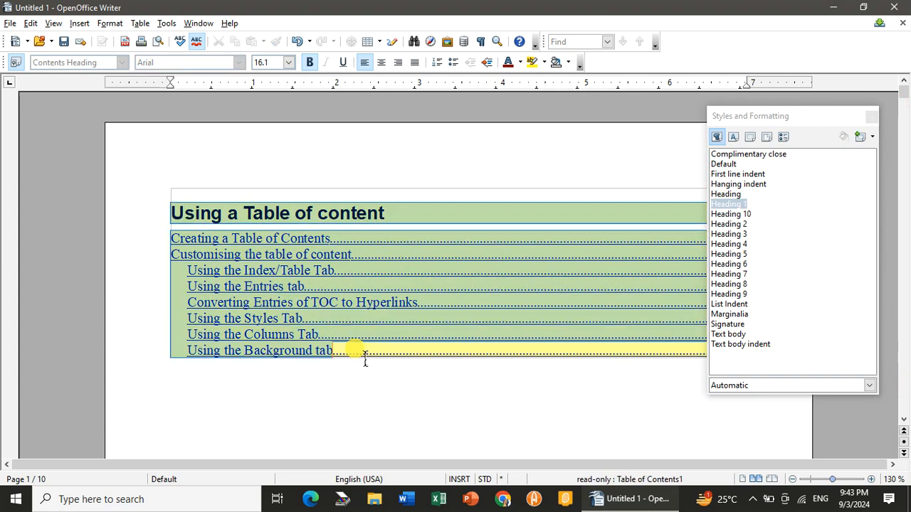
# Update the table of contents so 'Maintaining a Table of content' appears as its last entry
pyautogui.rightClick(278, 286)
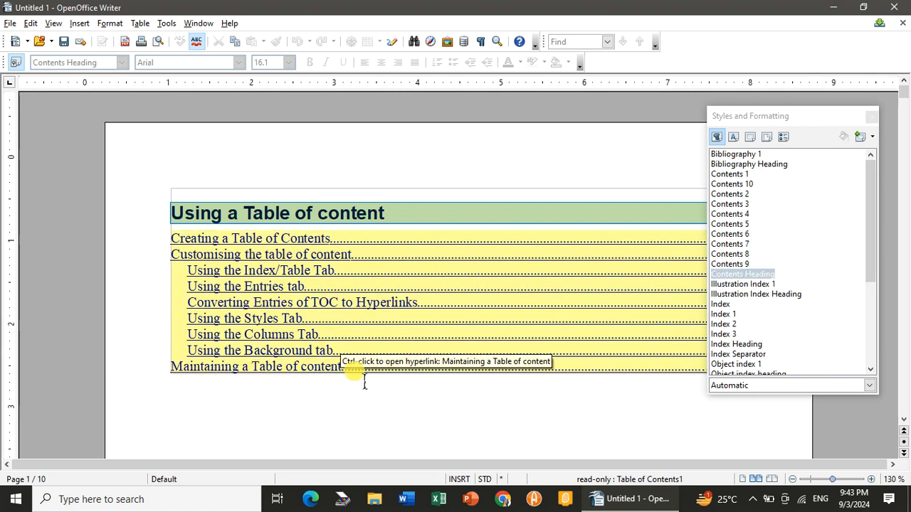
pyautogui.moveTo(221, 259)
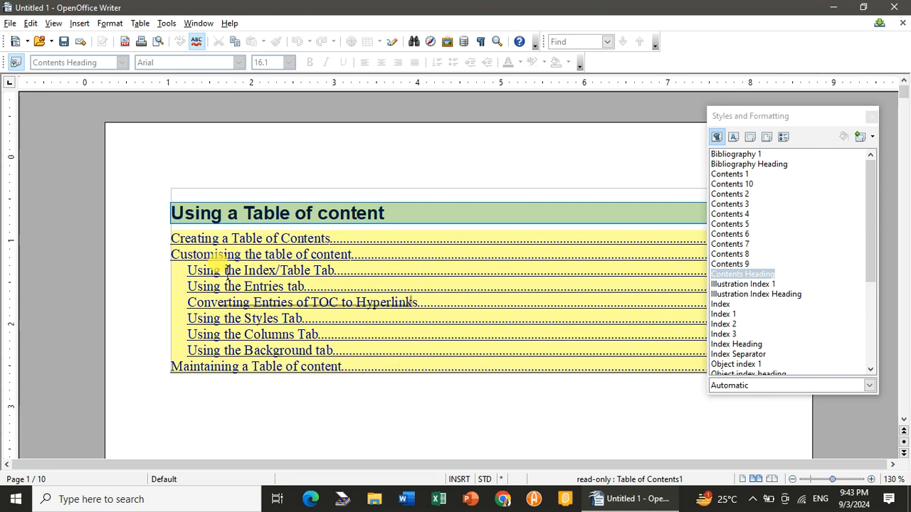
pyautogui.moveTo(185, 367)
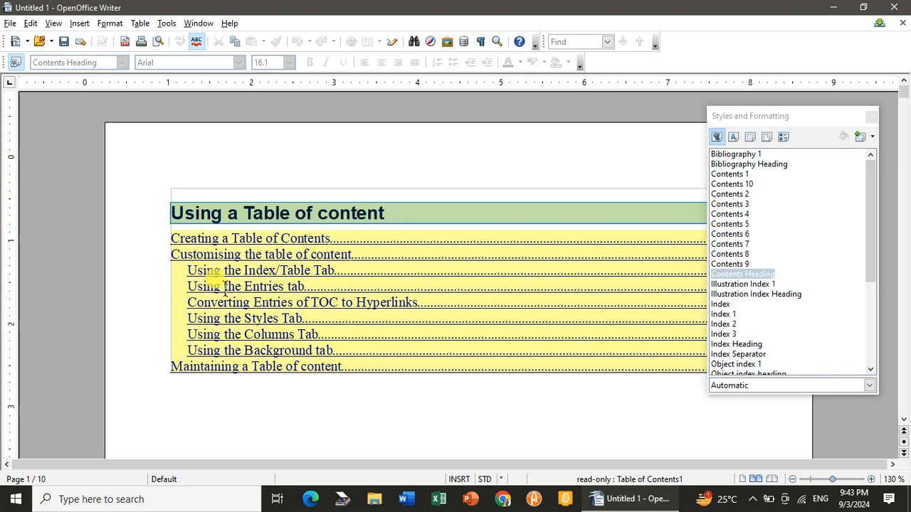
pyautogui.moveTo(223, 238)
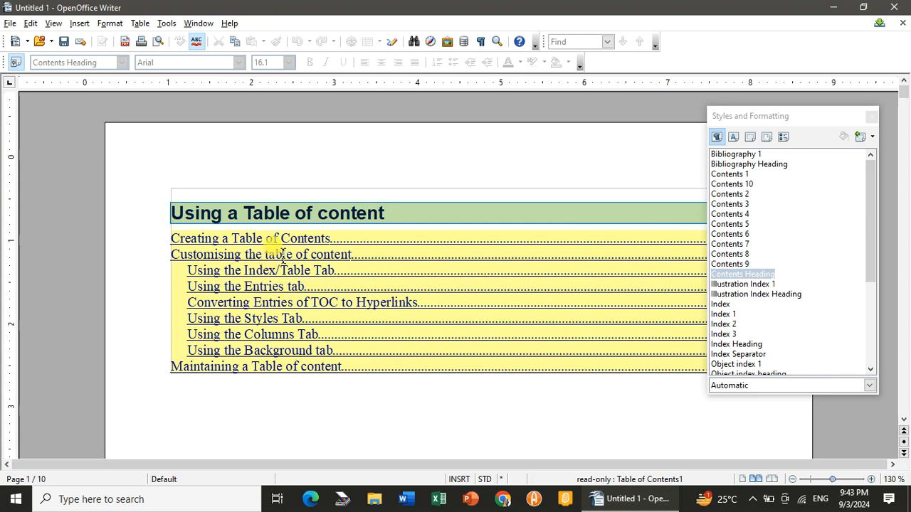
pyautogui.moveTo(273, 241)
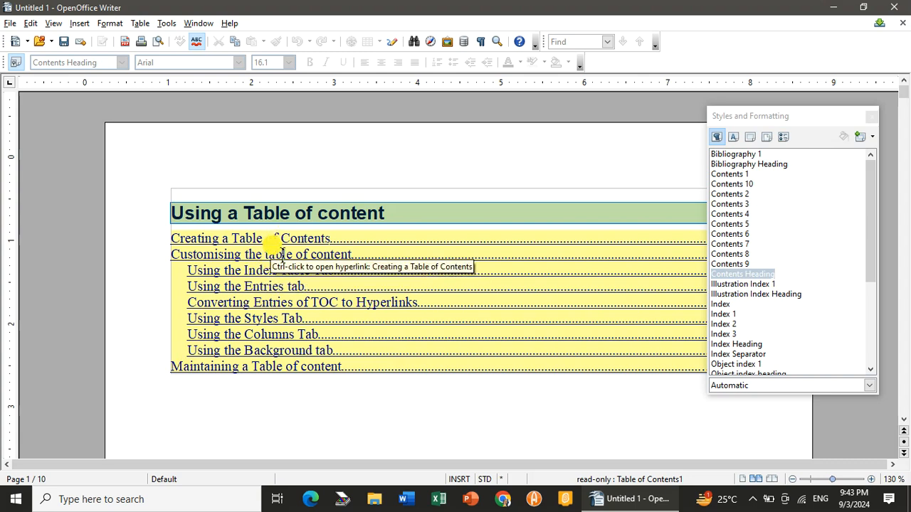